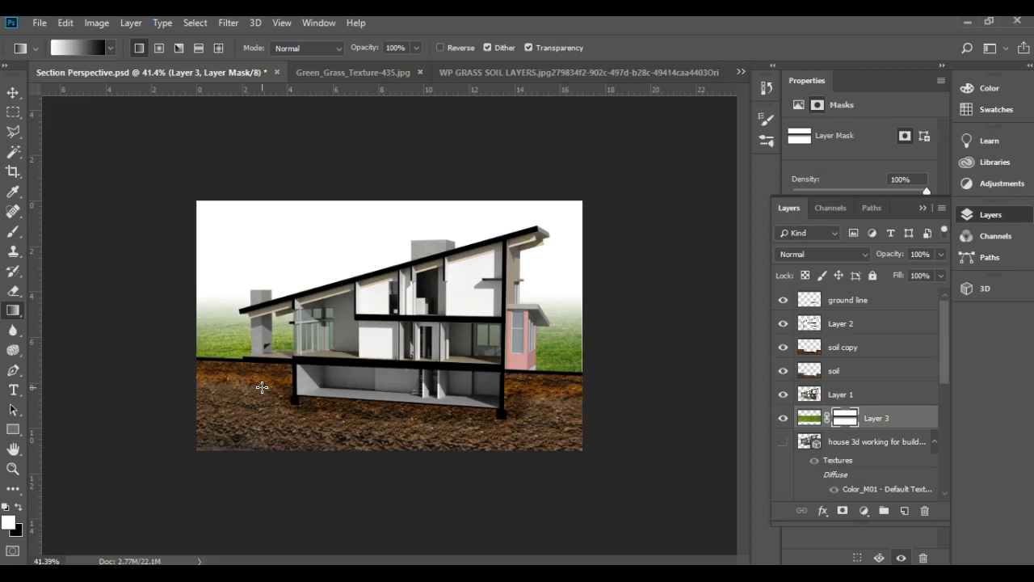
pyautogui.moveTo(321, 368)
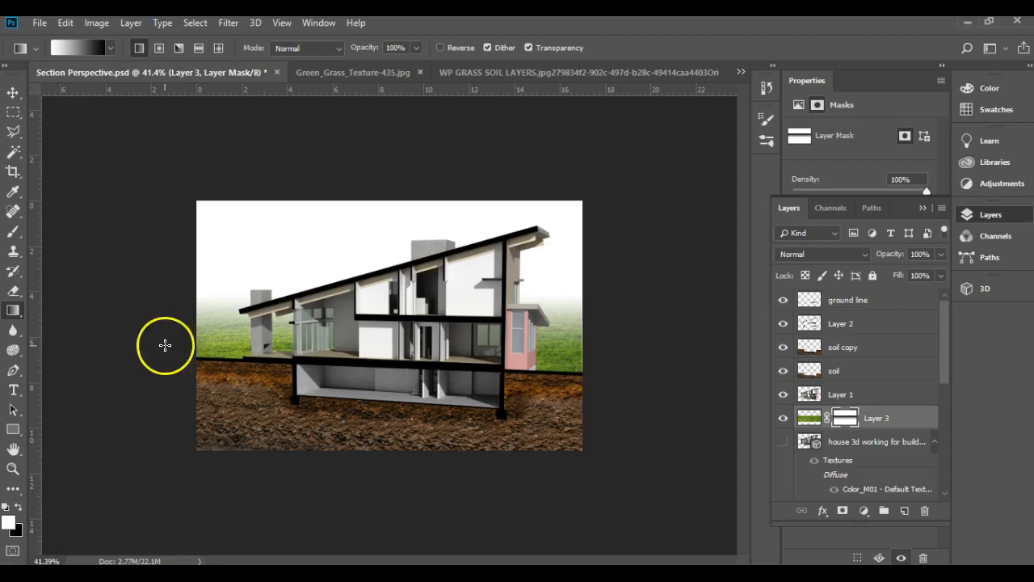
pyautogui.moveTo(141, 379)
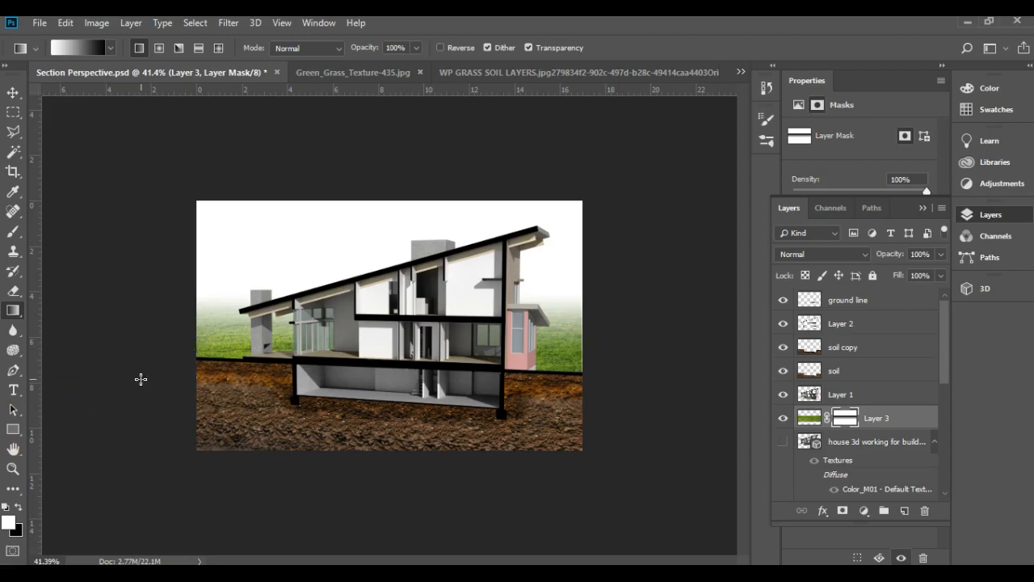
pyautogui.moveTo(566, 78)
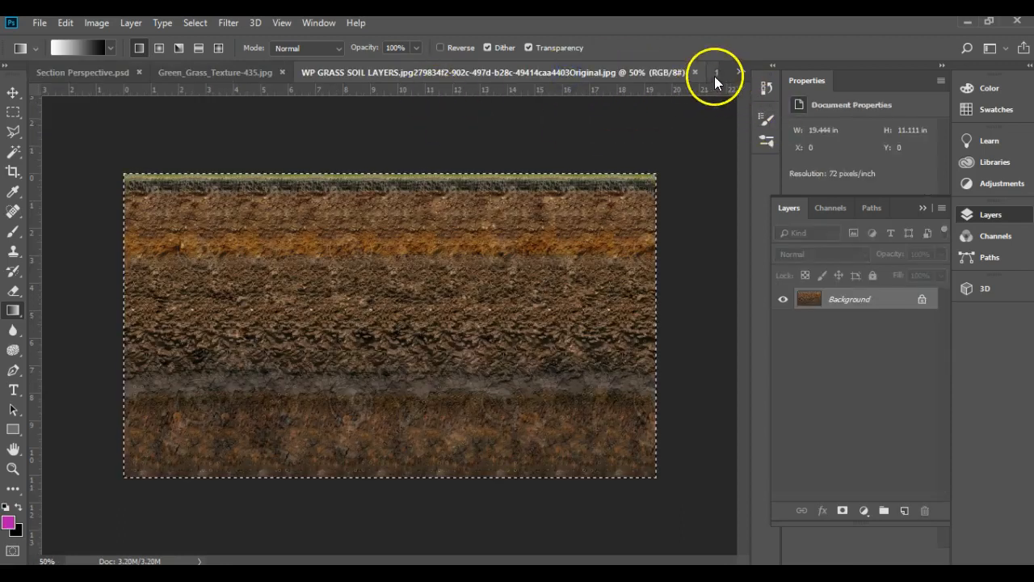
# - Crop 1.jpg to one standing man and Magic-Wand his silhouette with Contiguous off
pyautogui.click(717, 73)
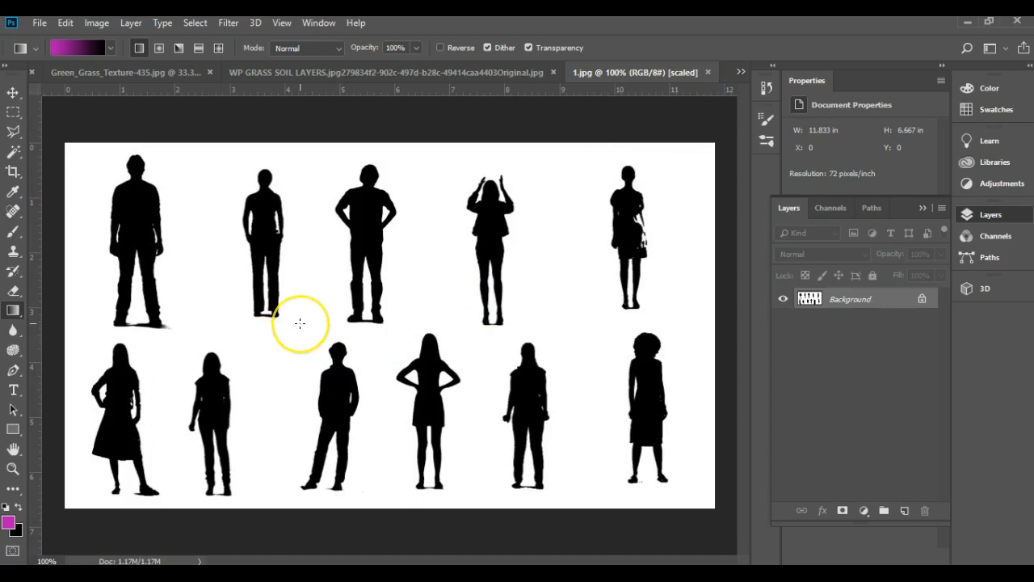
pyautogui.moveTo(249, 345)
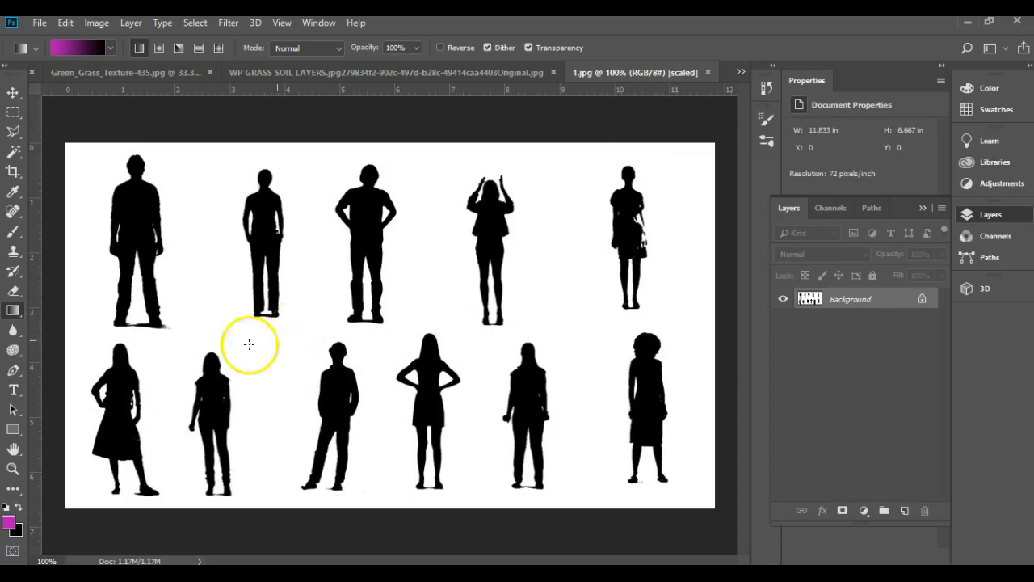
pyautogui.moveTo(235, 362)
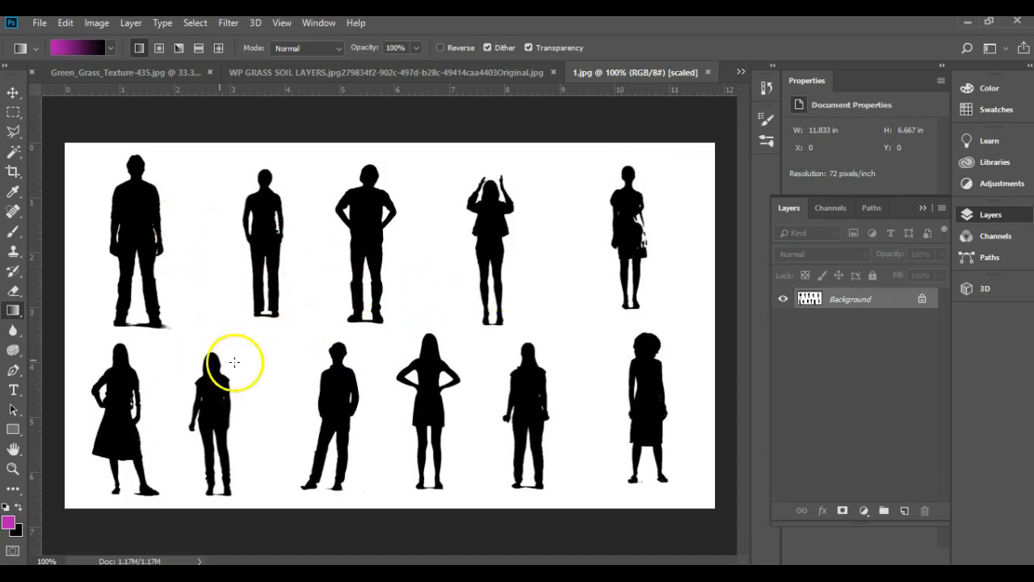
pyautogui.moveTo(8, 180)
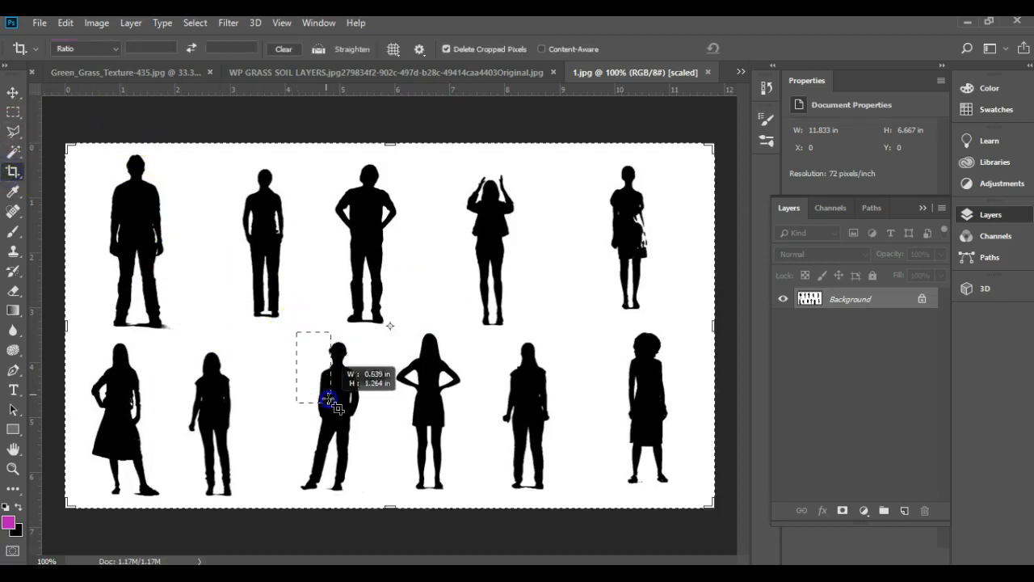
pyautogui.moveTo(326, 401); pyautogui.dragTo(368, 497)
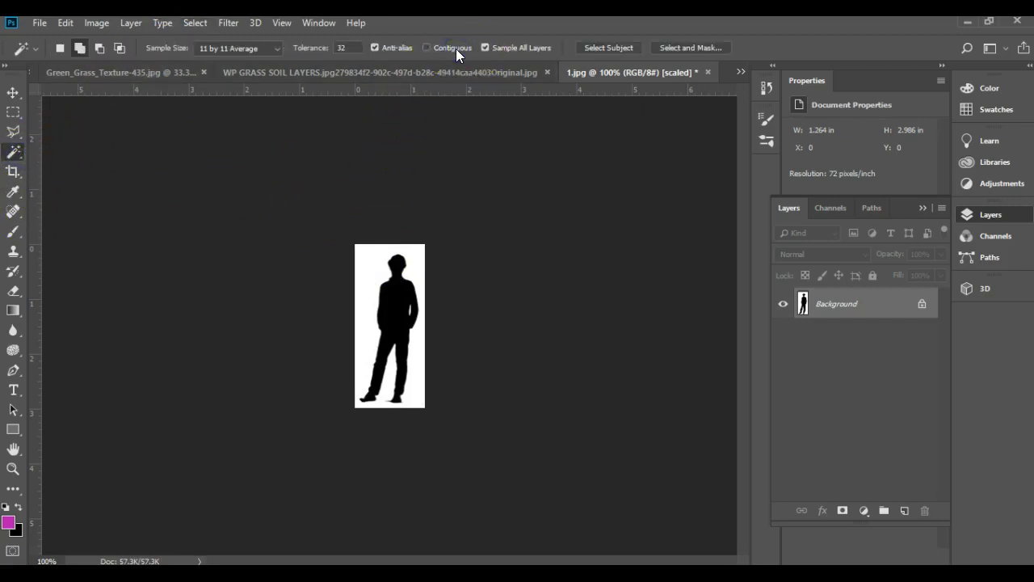
pyautogui.click(404, 304)
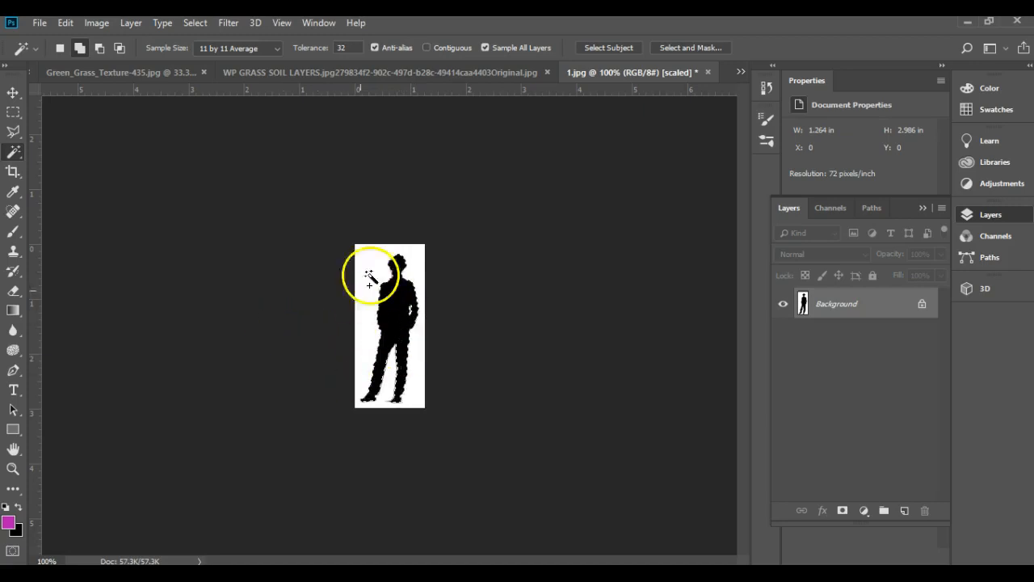
pyautogui.moveTo(581, 332)
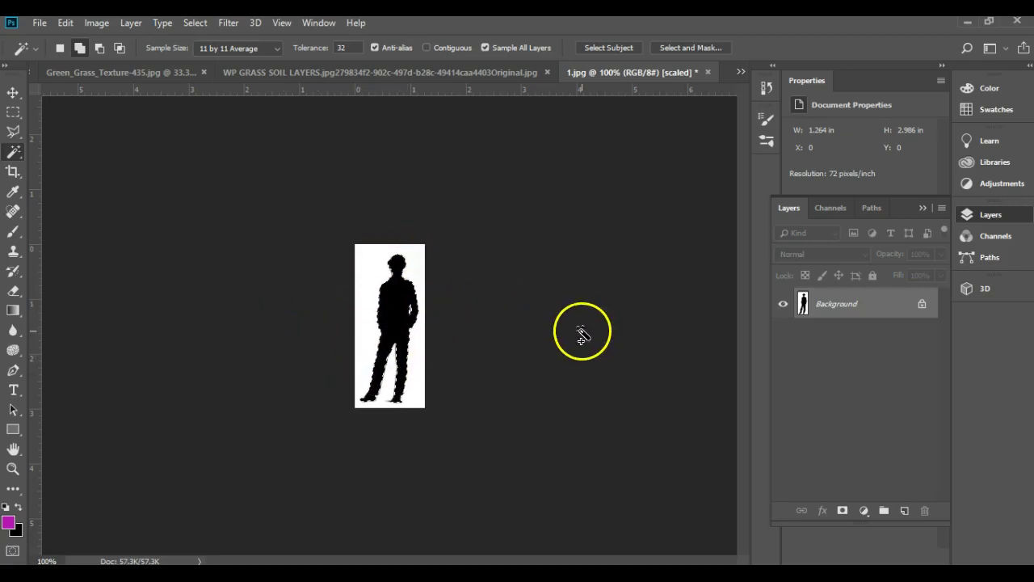
pyautogui.moveTo(375, 110)
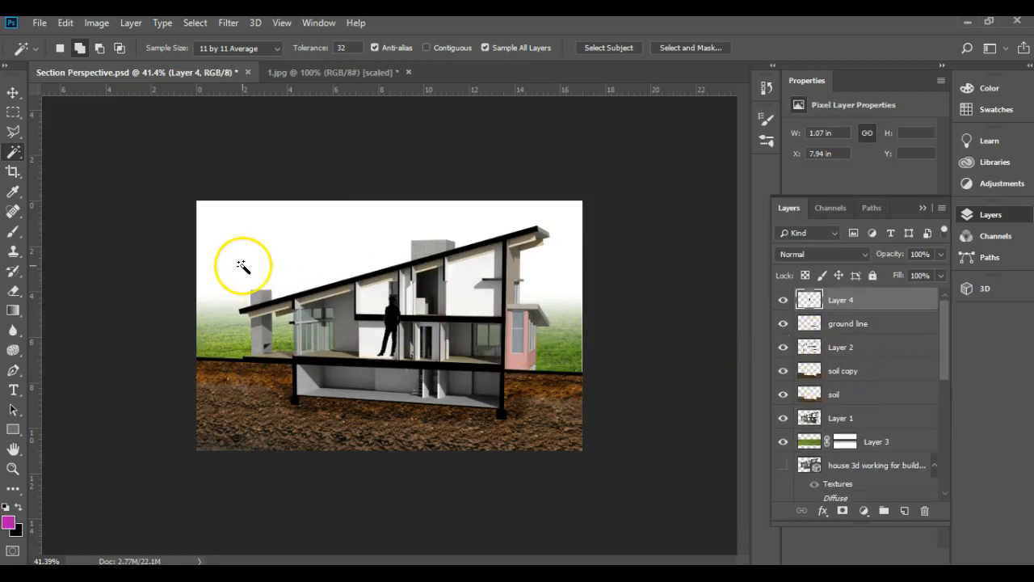
# - Move the placed man into the glazed upper-floor room of the section and zoom in on him
pyautogui.click(13, 92)
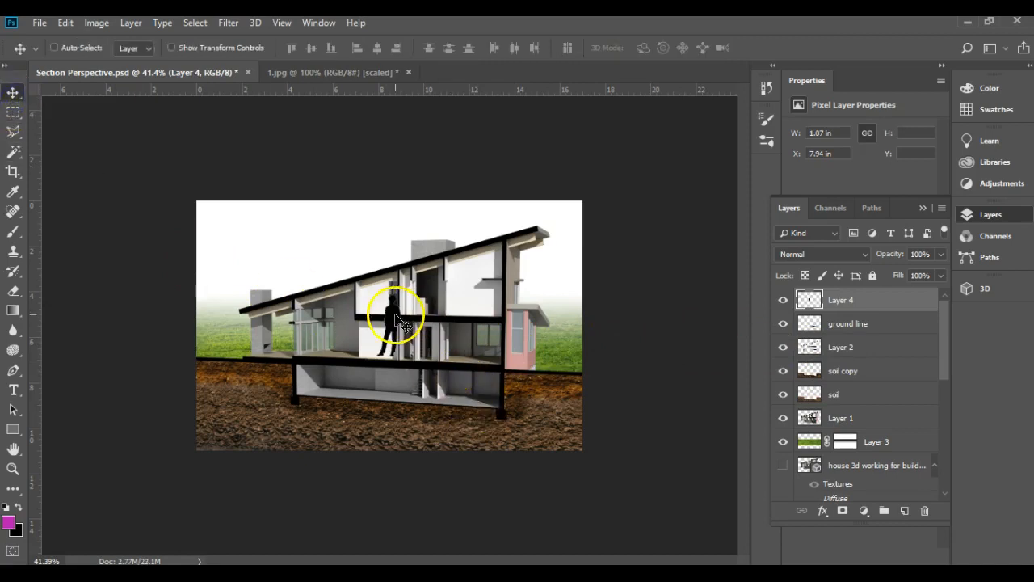
pyautogui.moveTo(395, 315); pyautogui.dragTo(336, 315)
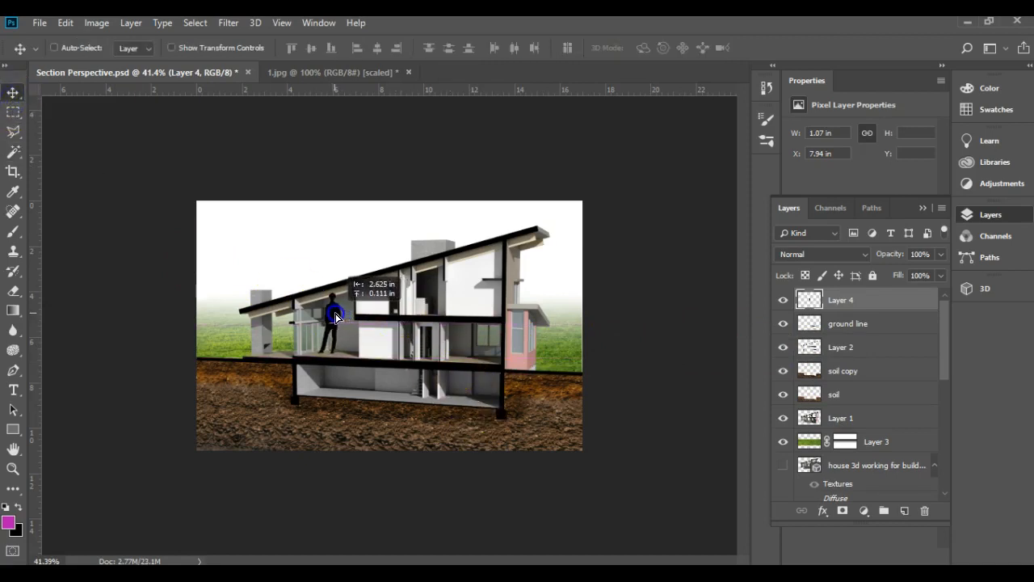
pyautogui.moveTo(332, 315); pyautogui.dragTo(310, 343)
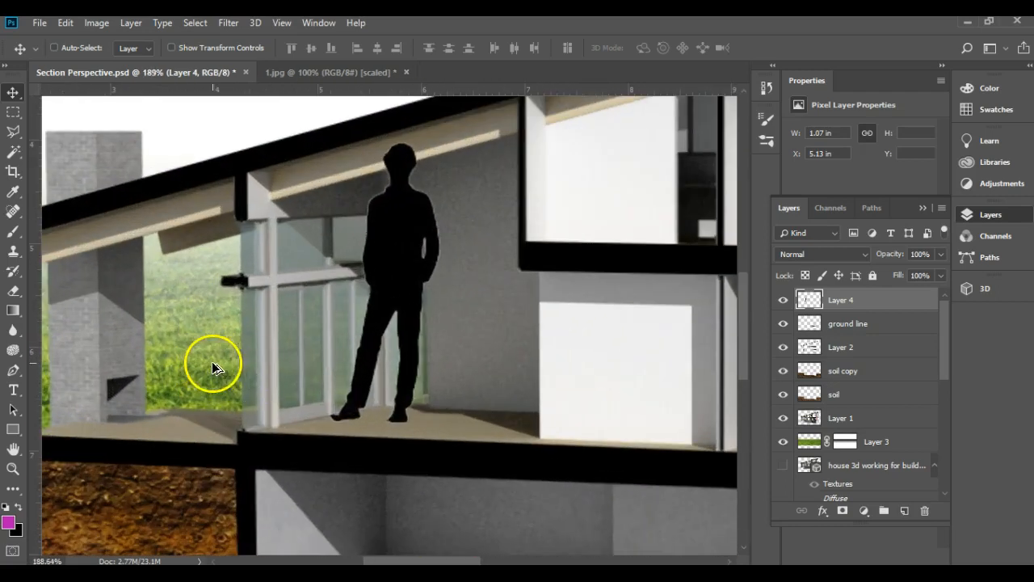
pyautogui.moveTo(68, 31)
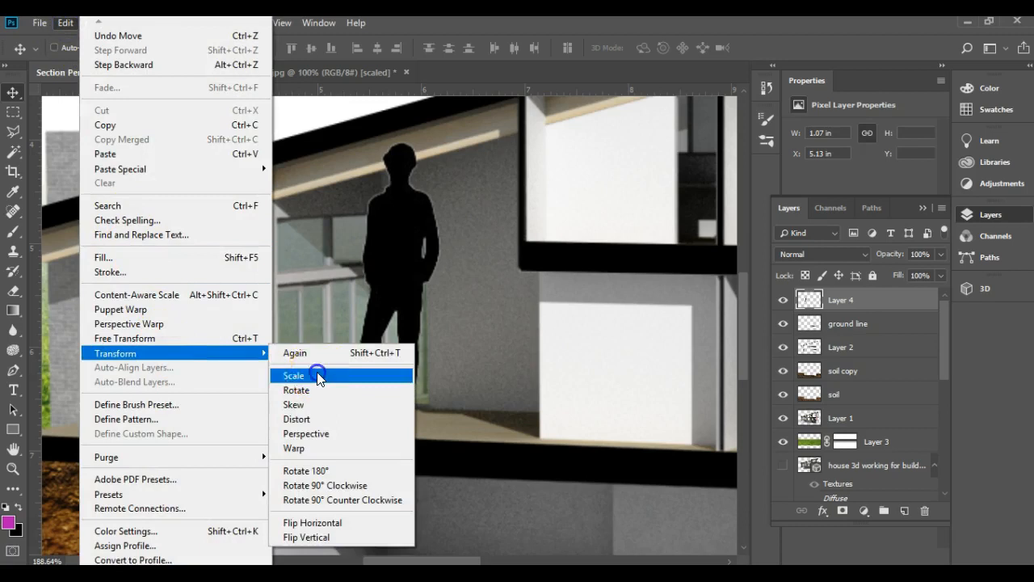
# - Scale the man silhouette down to realistic human size beside the glazed wall and commit it
pyautogui.click(294, 375)
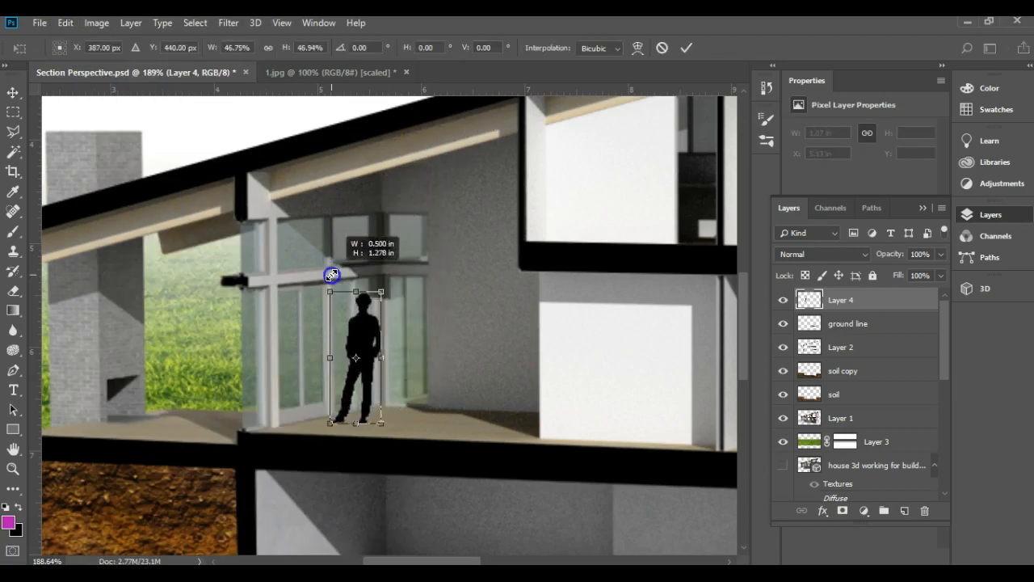
pyautogui.moveTo(331, 275); pyautogui.dragTo(326, 285)
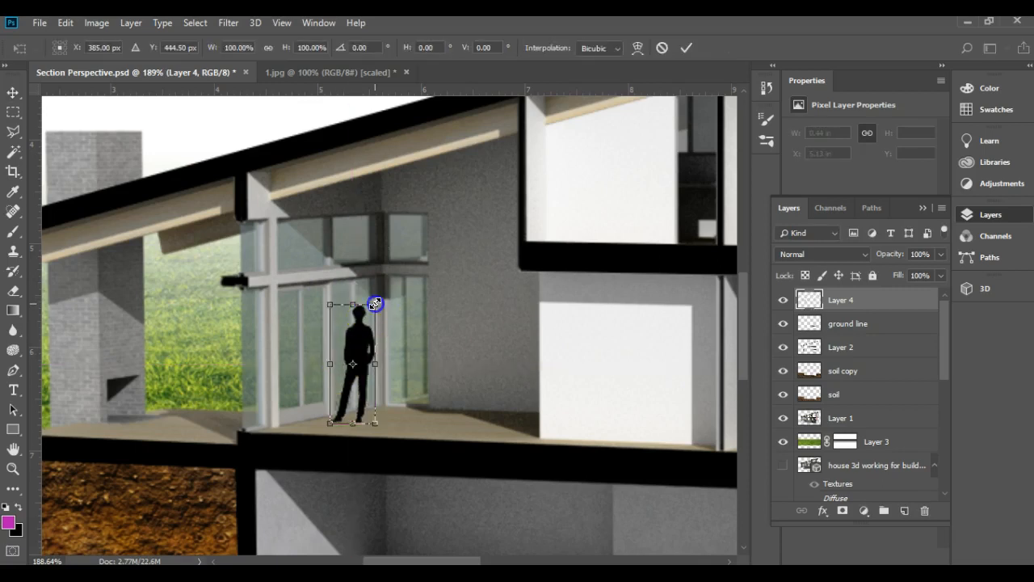
pyautogui.click(685, 47)
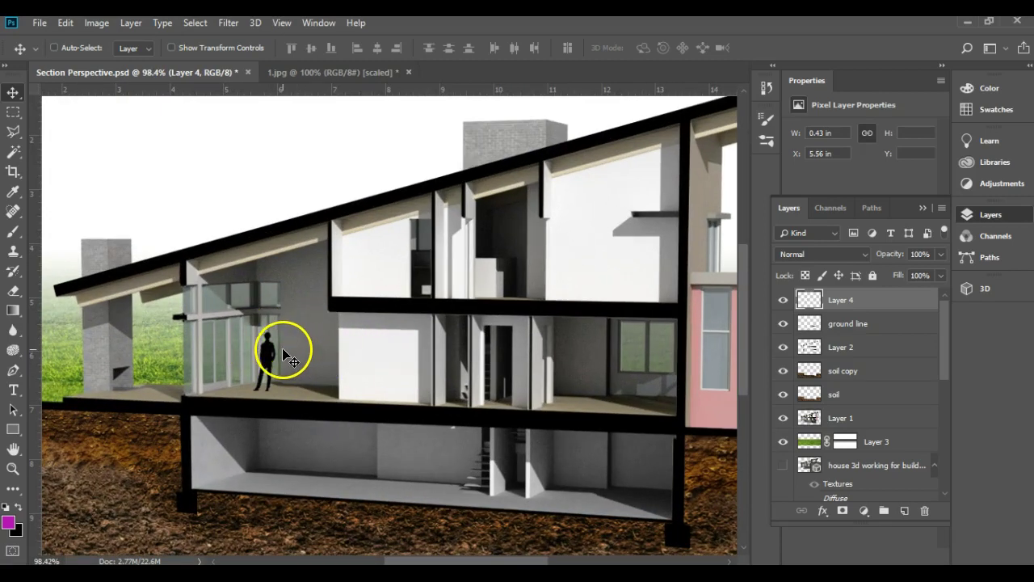
pyautogui.moveTo(339, 334)
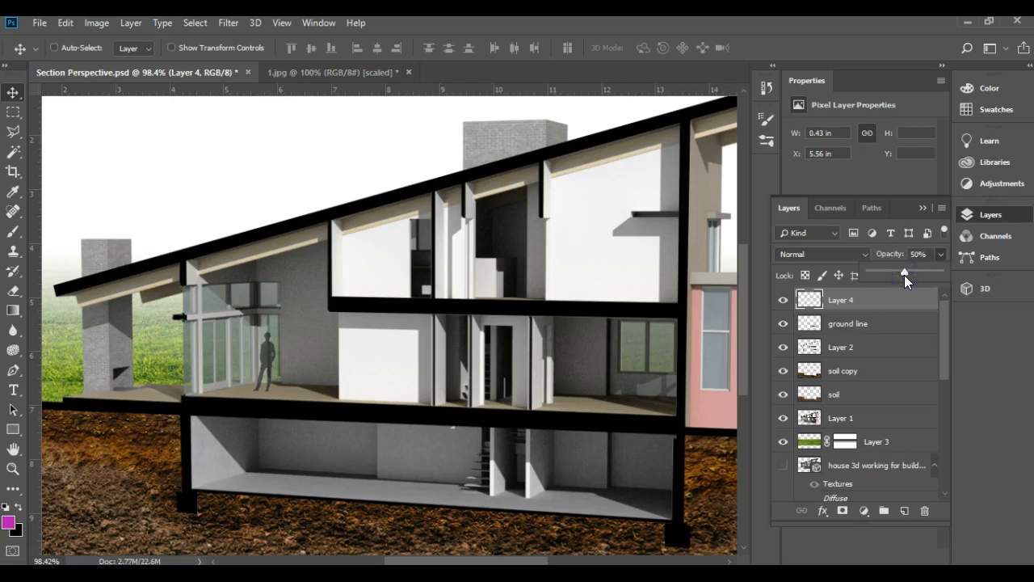
pyautogui.moveTo(271, 386)
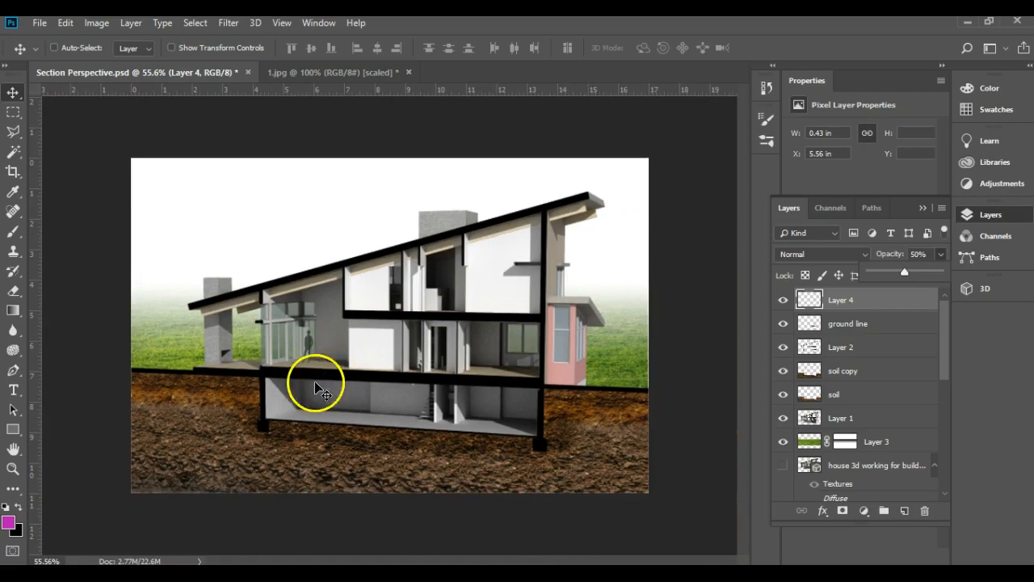
pyautogui.moveTo(317, 355)
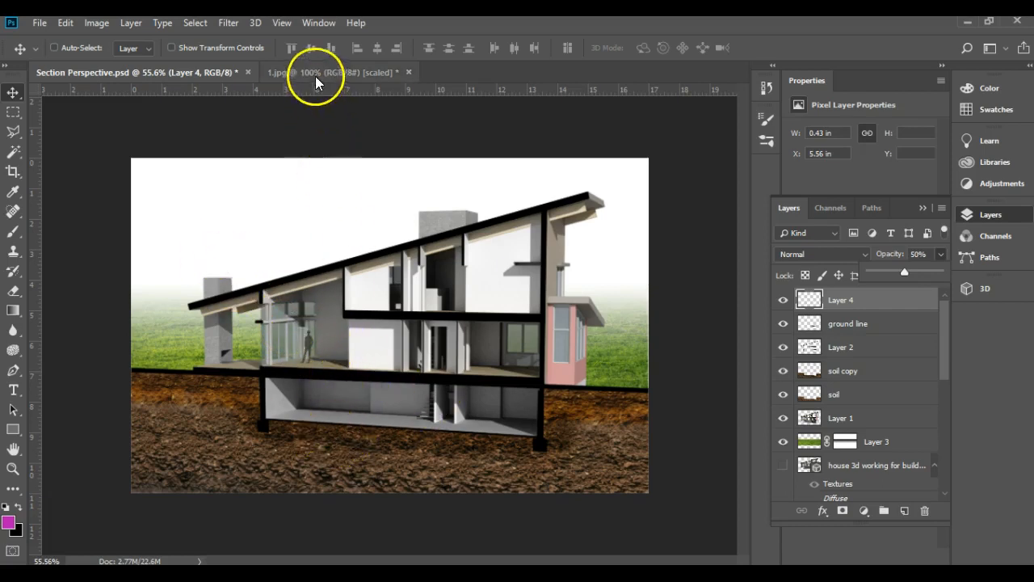
# - Crop the silhouettes sheet to a woman in the lower row and Magic-Wand her black figure
pyautogui.click(315, 71)
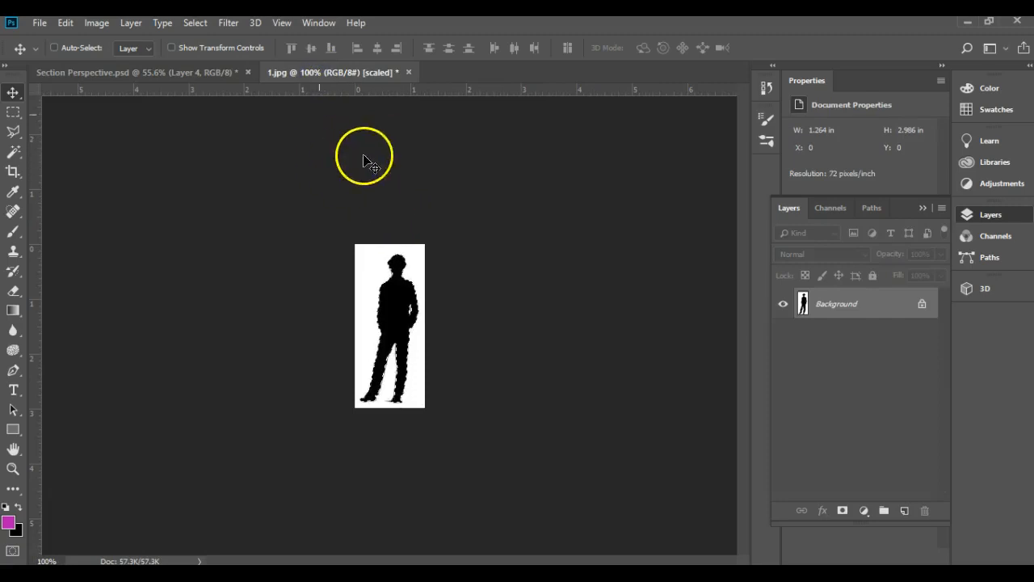
pyautogui.moveTo(388, 187)
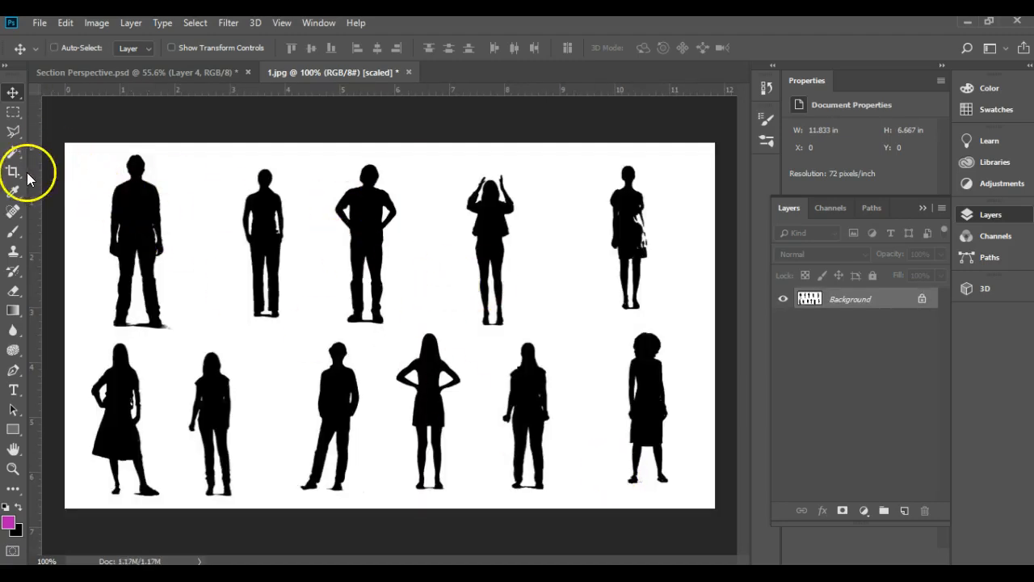
pyautogui.click(13, 170)
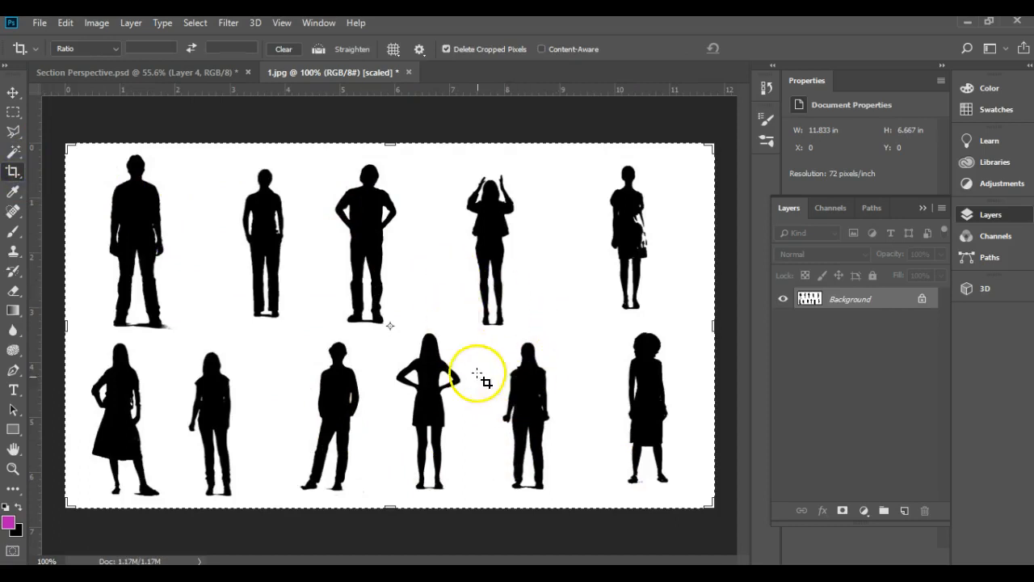
pyautogui.moveTo(478, 335)
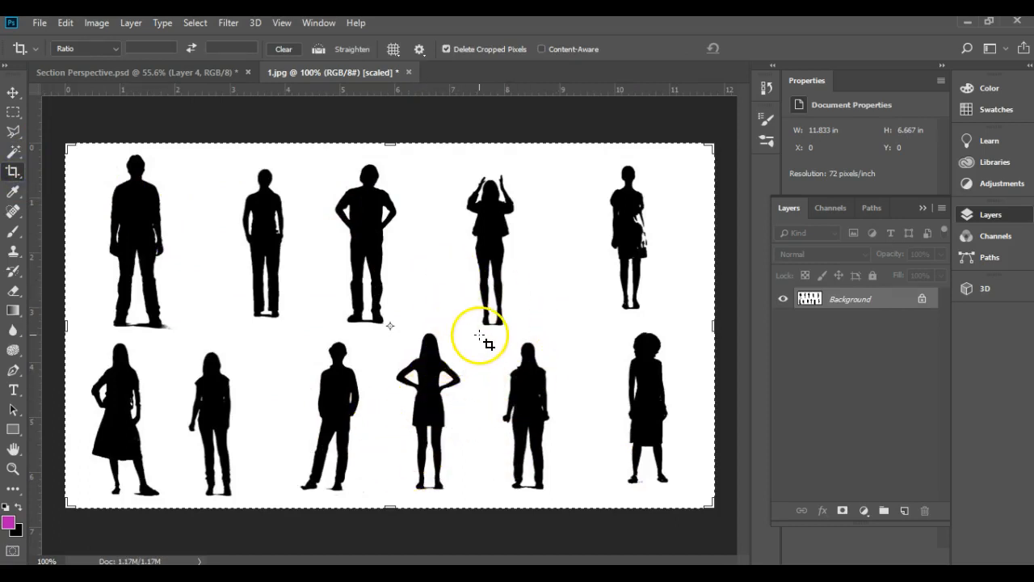
pyautogui.moveTo(488, 334); pyautogui.dragTo(559, 481)
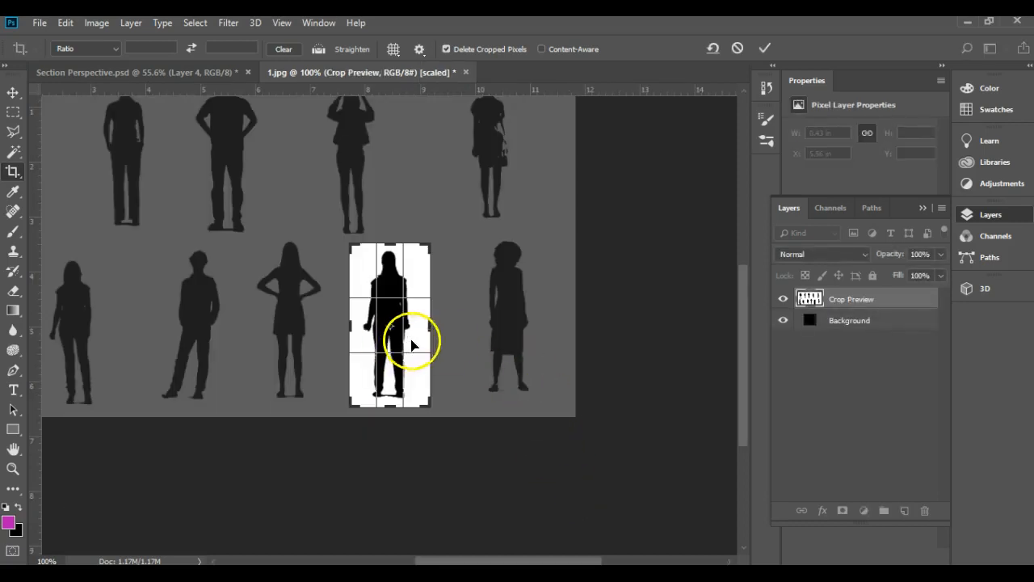
pyautogui.click(764, 49)
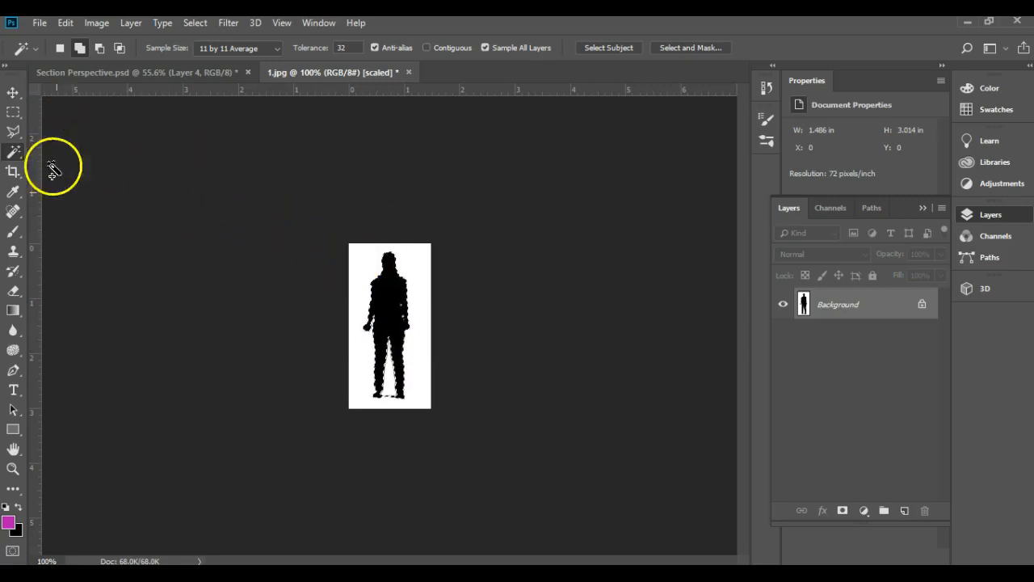
pyautogui.moveTo(283, 289)
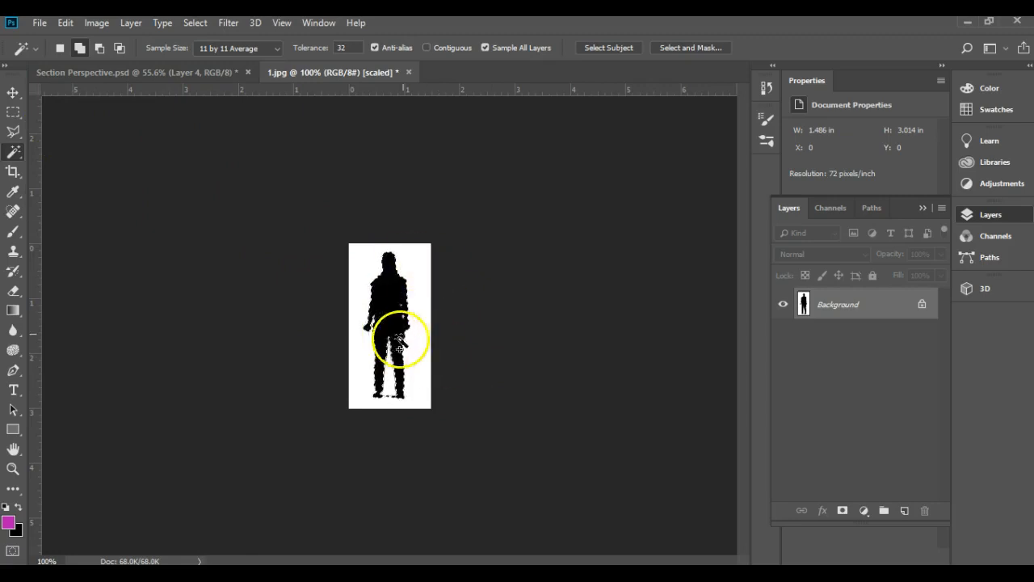
pyautogui.click(121, 71)
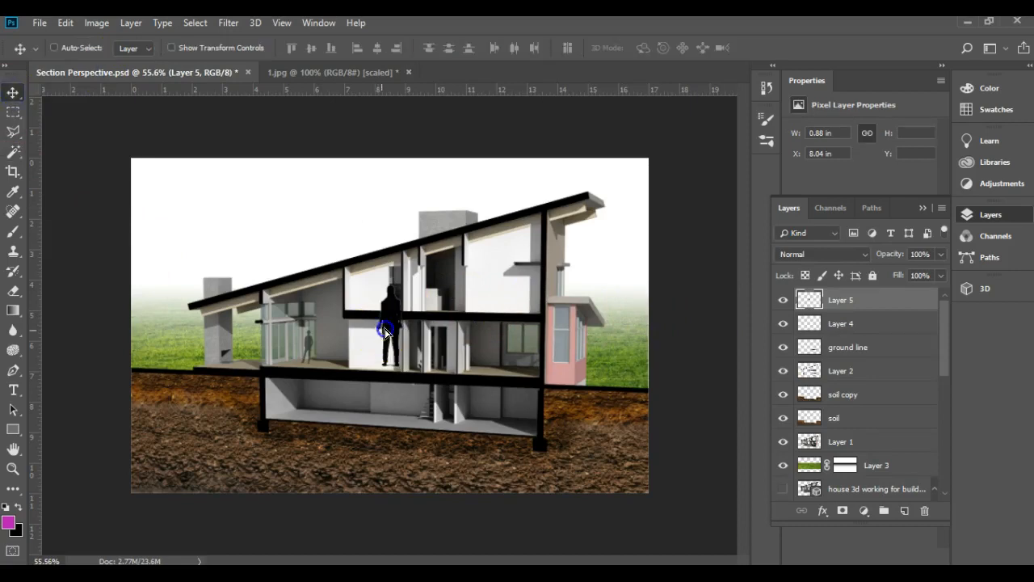
# - Move the second figure onto the upper floor and Free-Transform it down to human scale
pyautogui.moveTo(386, 330); pyautogui.dragTo(476, 277)
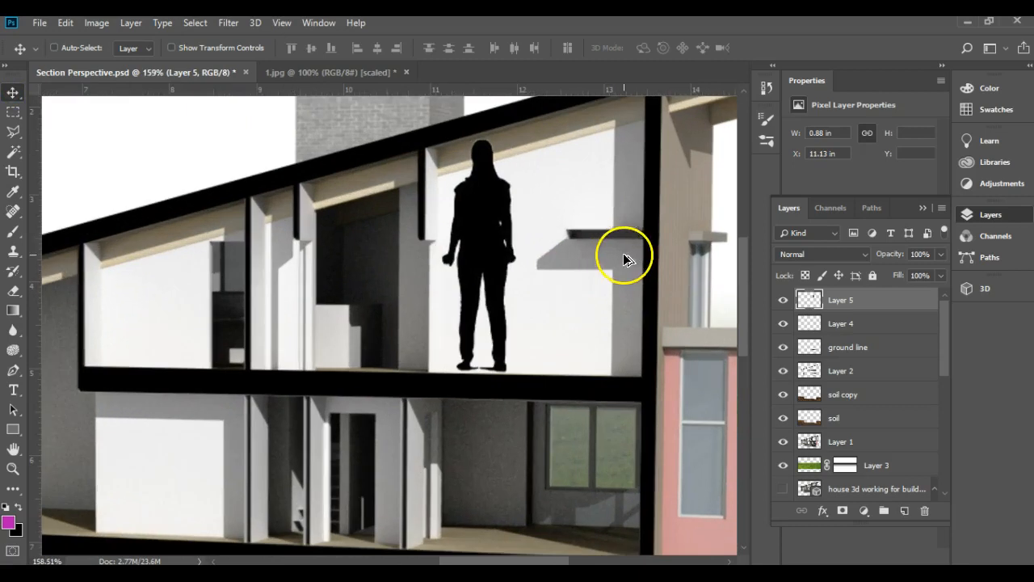
pyautogui.click(482, 255)
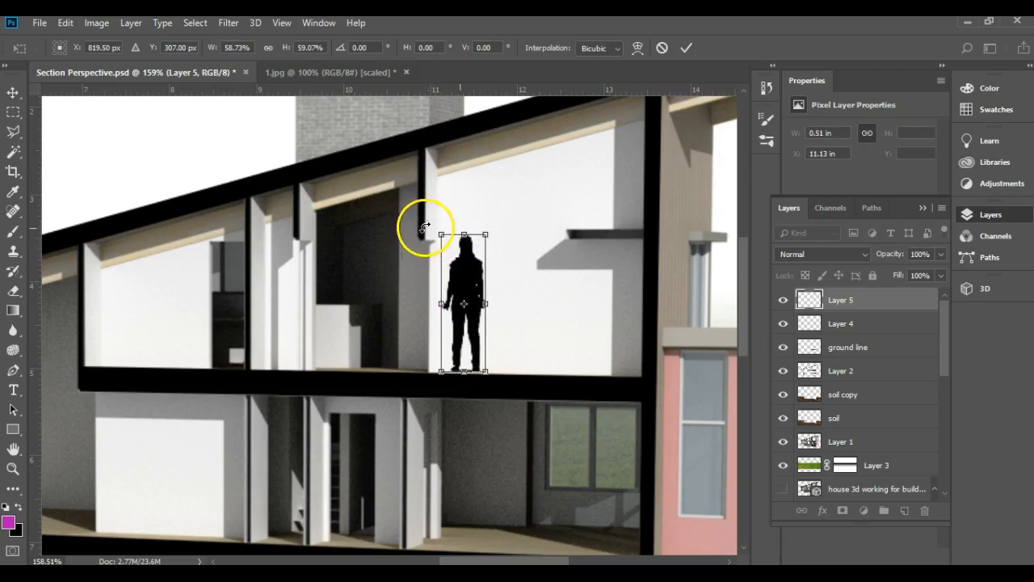
pyautogui.moveTo(453, 236)
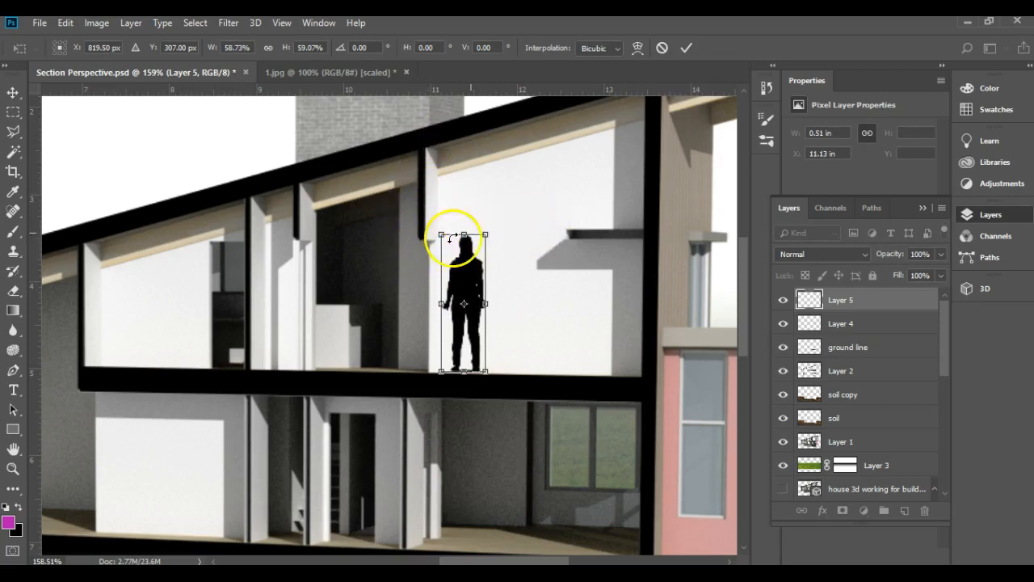
pyautogui.moveTo(462, 234); pyautogui.dragTo(462, 262)
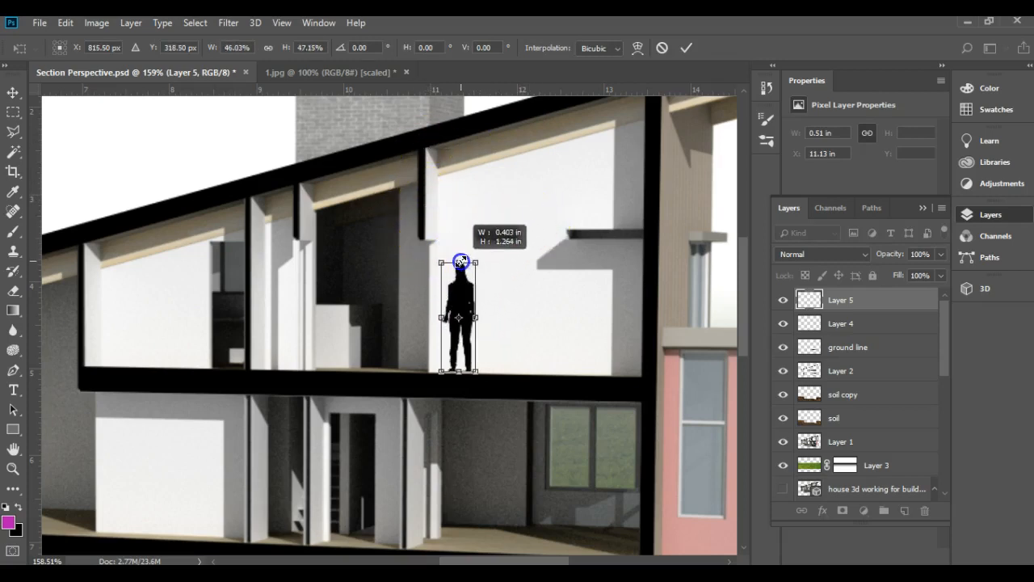
pyautogui.moveTo(459, 261); pyautogui.dragTo(466, 257)
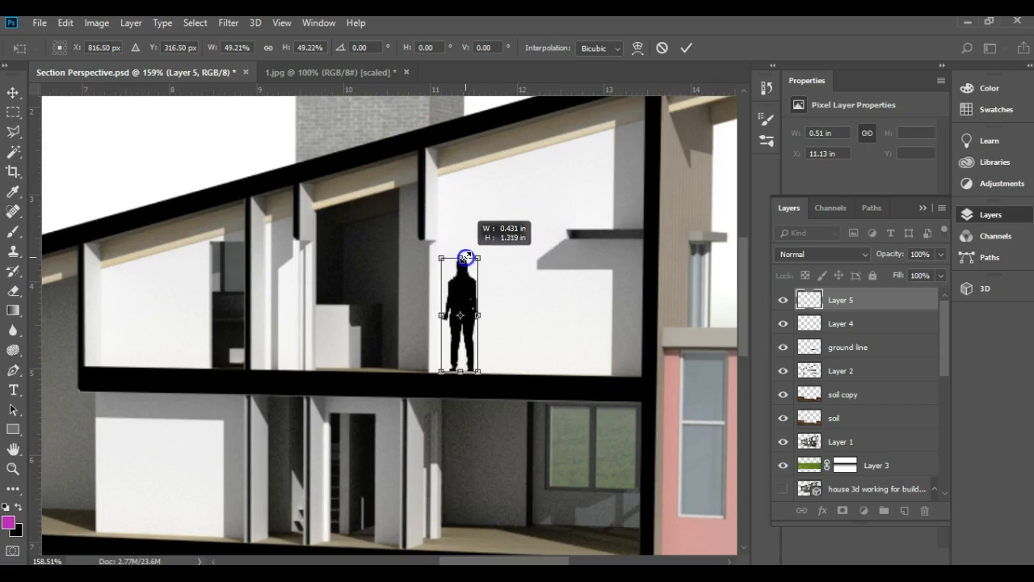
pyautogui.moveTo(462, 257); pyautogui.dragTo(462, 258)
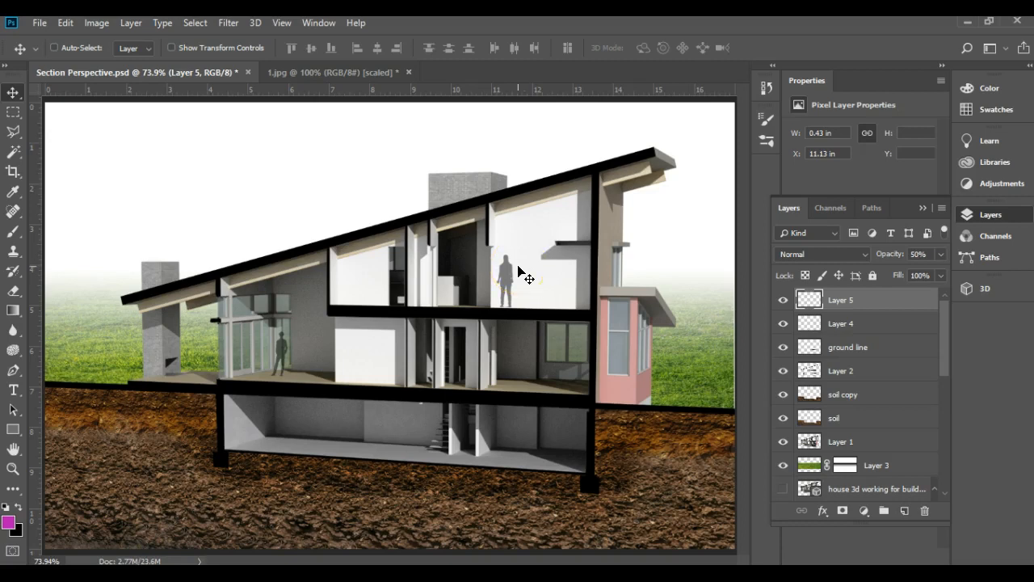
pyautogui.moveTo(532, 250)
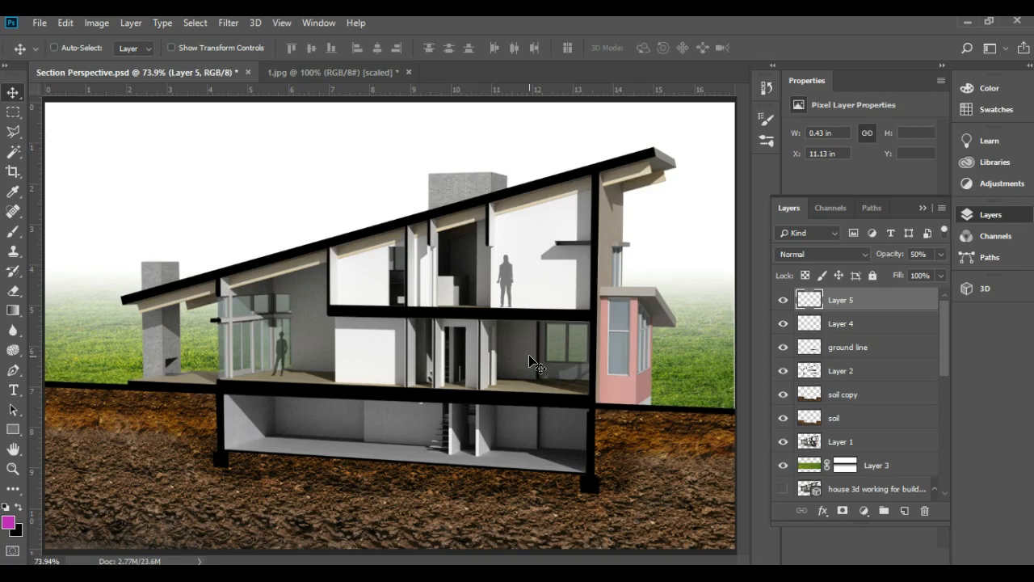
pyautogui.moveTo(331, 364)
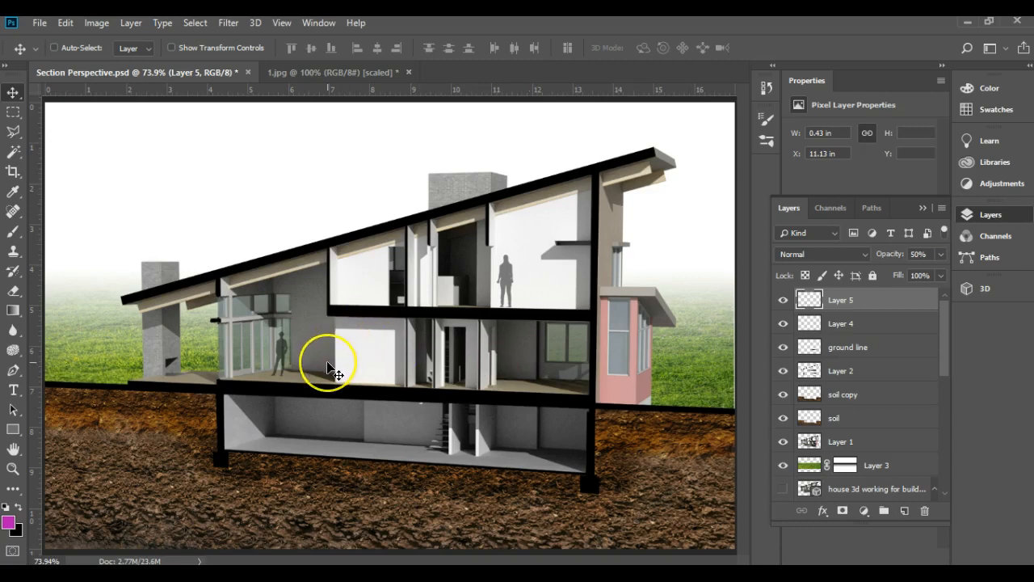
pyautogui.moveTo(282, 278)
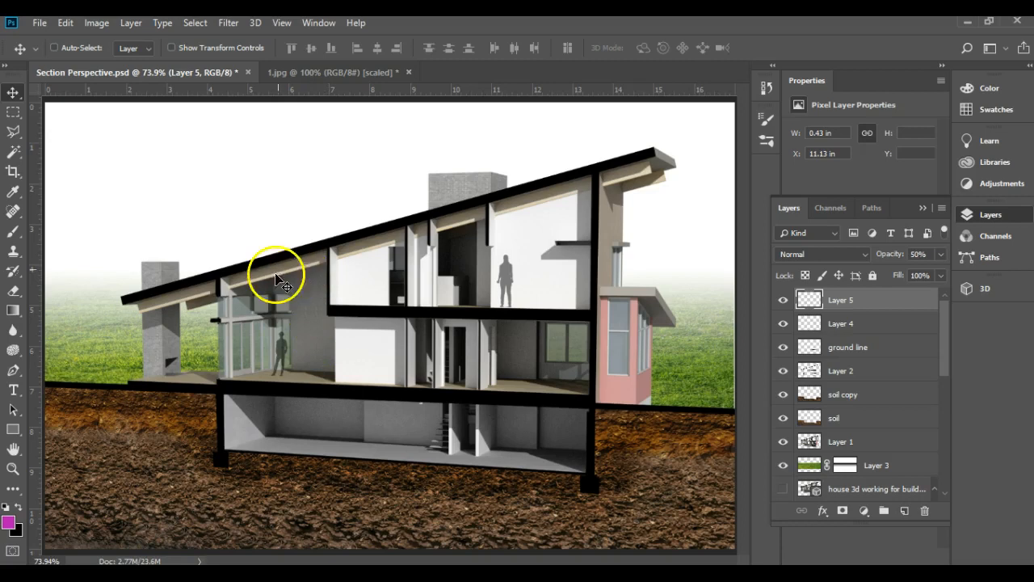
pyautogui.moveTo(329, 347)
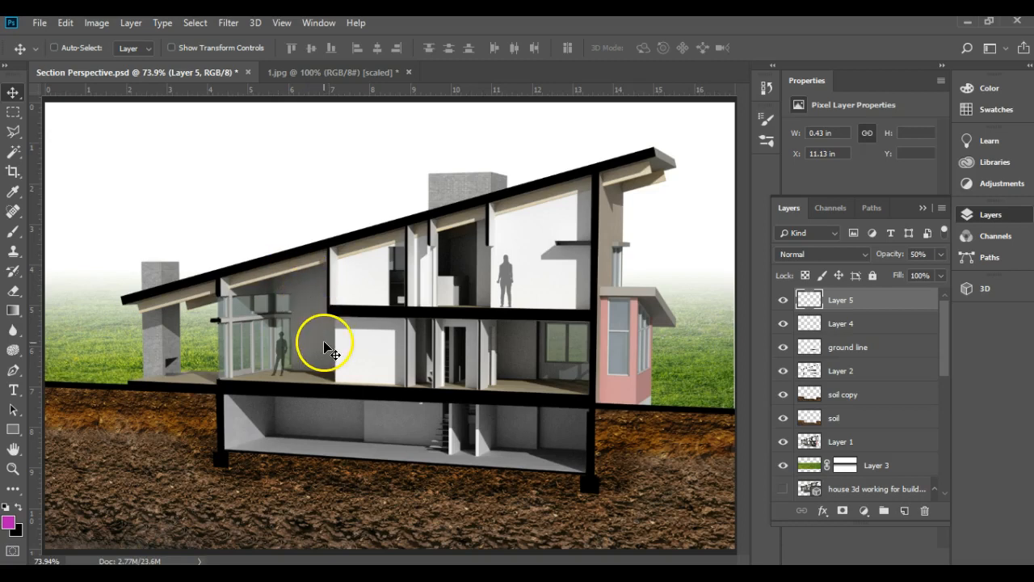
pyautogui.moveTo(206, 274)
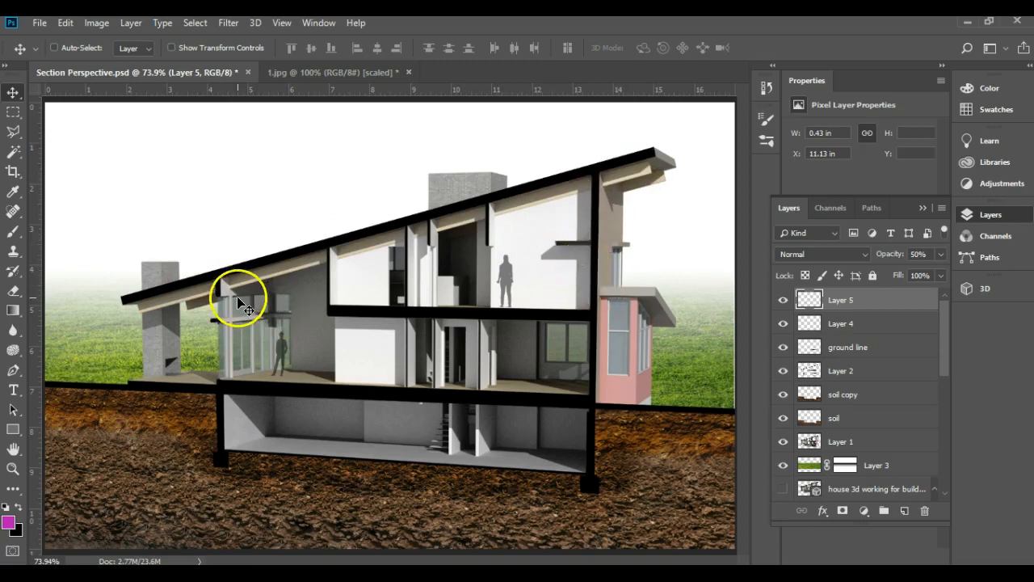
pyautogui.moveTo(311, 333)
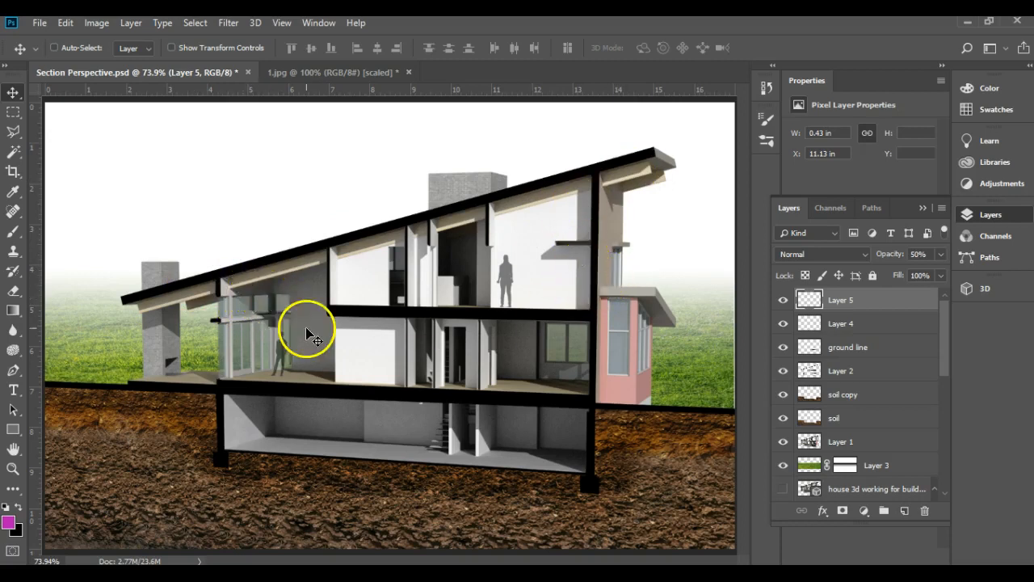
pyautogui.moveTo(339, 384)
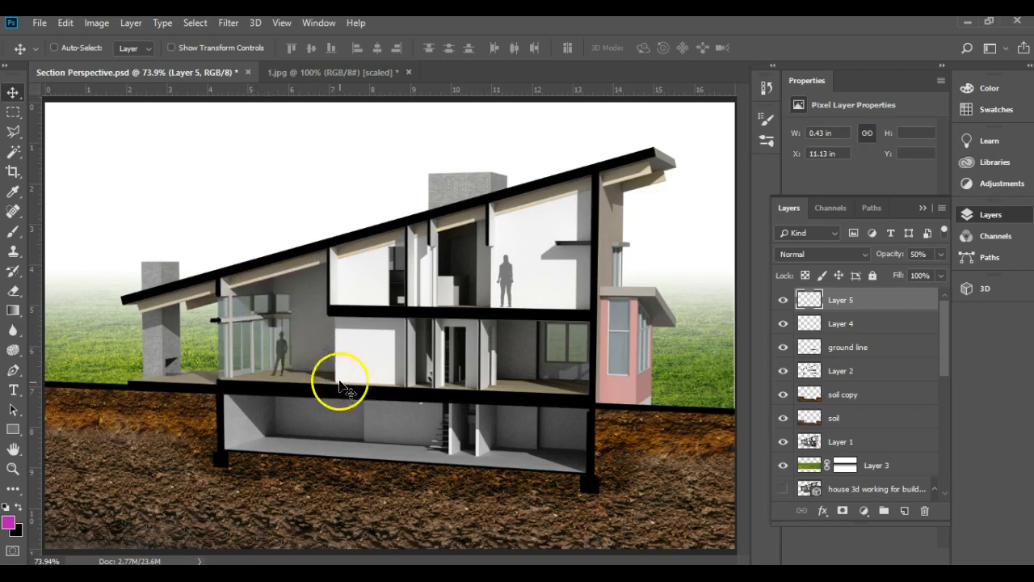
pyautogui.moveTo(553, 356)
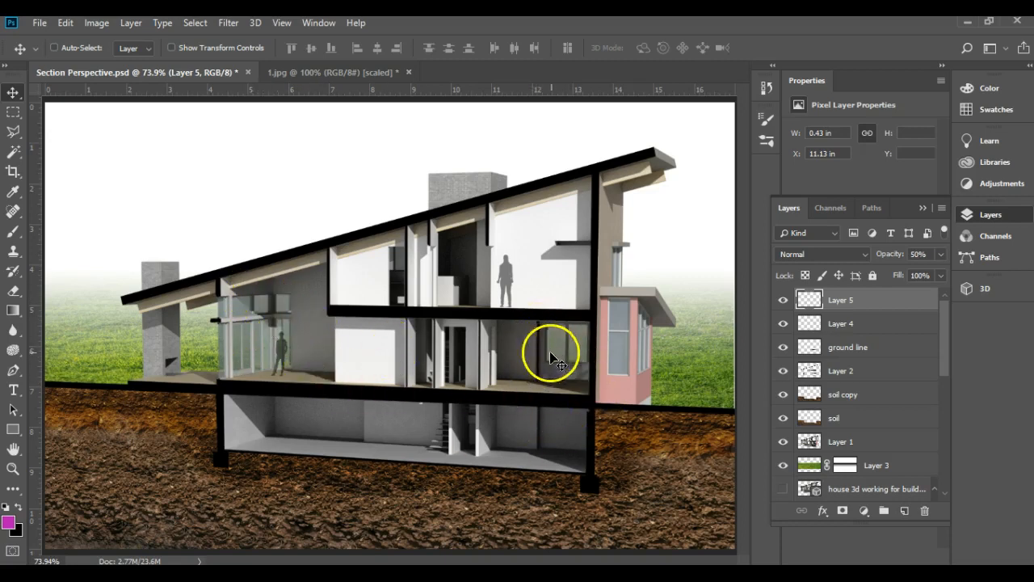
pyautogui.moveTo(542, 355)
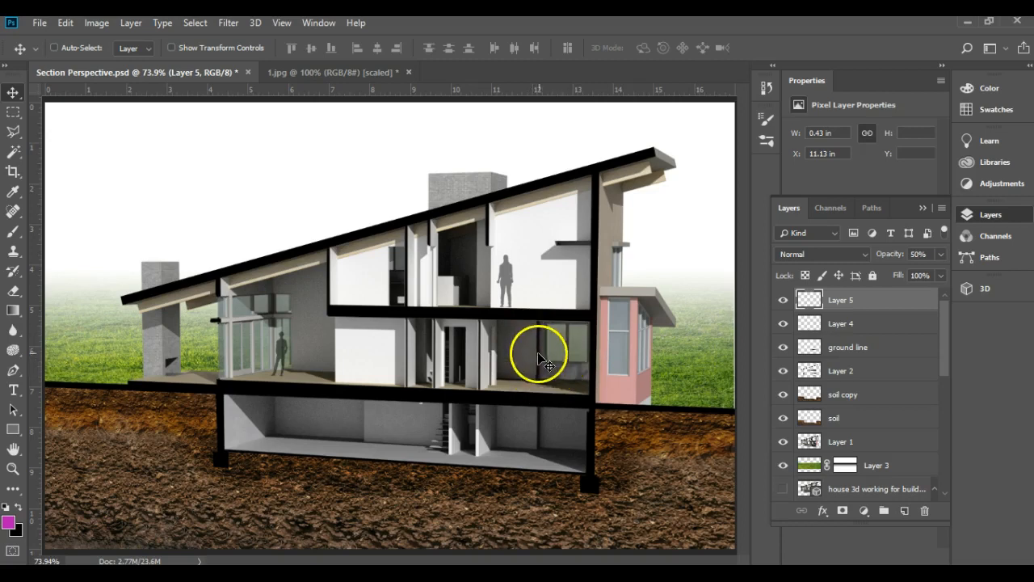
pyautogui.moveTo(310, 304)
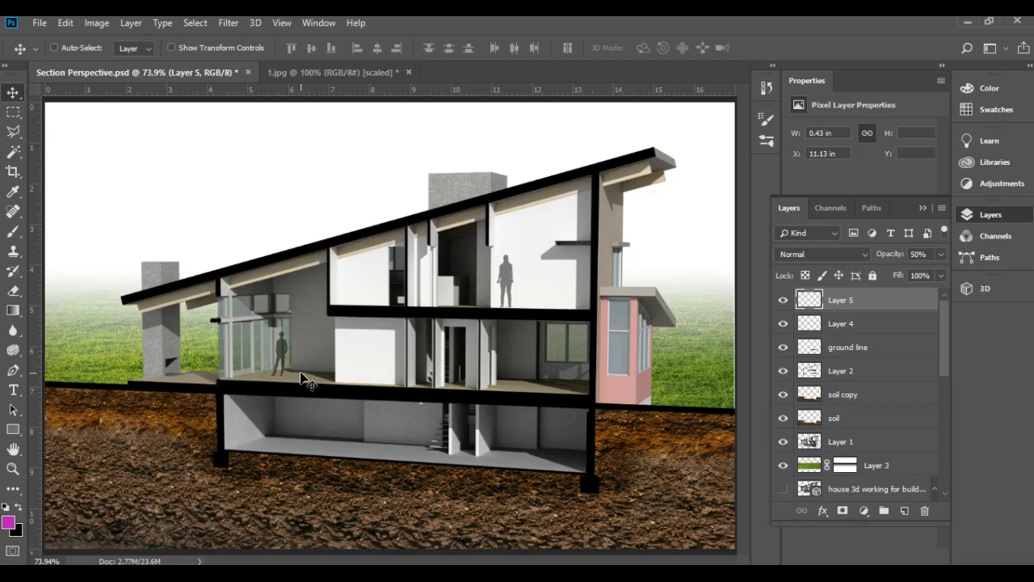
# - Create a blank layer above the ground line and rename it 'lighting'
pyautogui.click(846, 346)
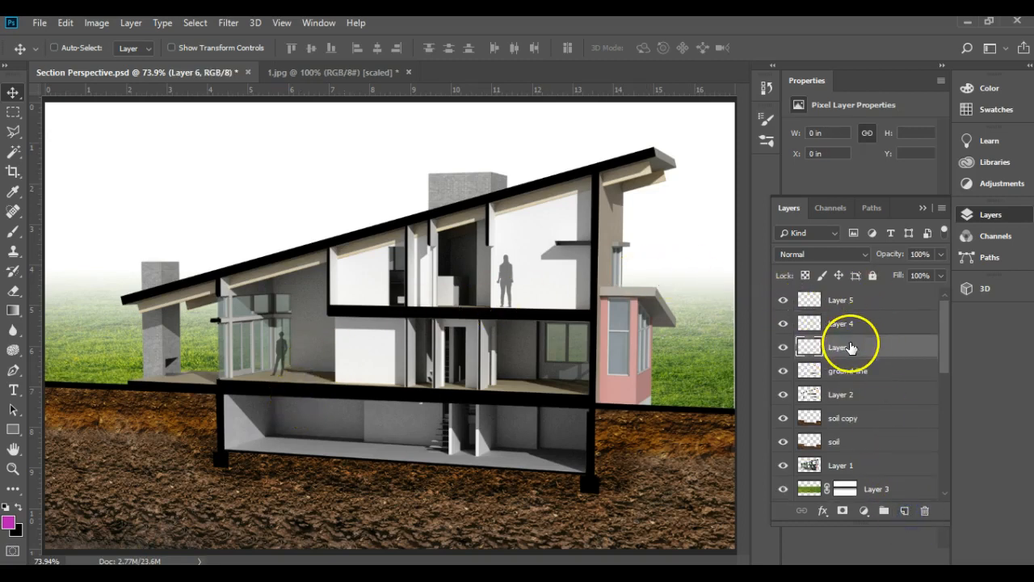
pyautogui.doubleClick(842, 346)
pyautogui.write('lighting')
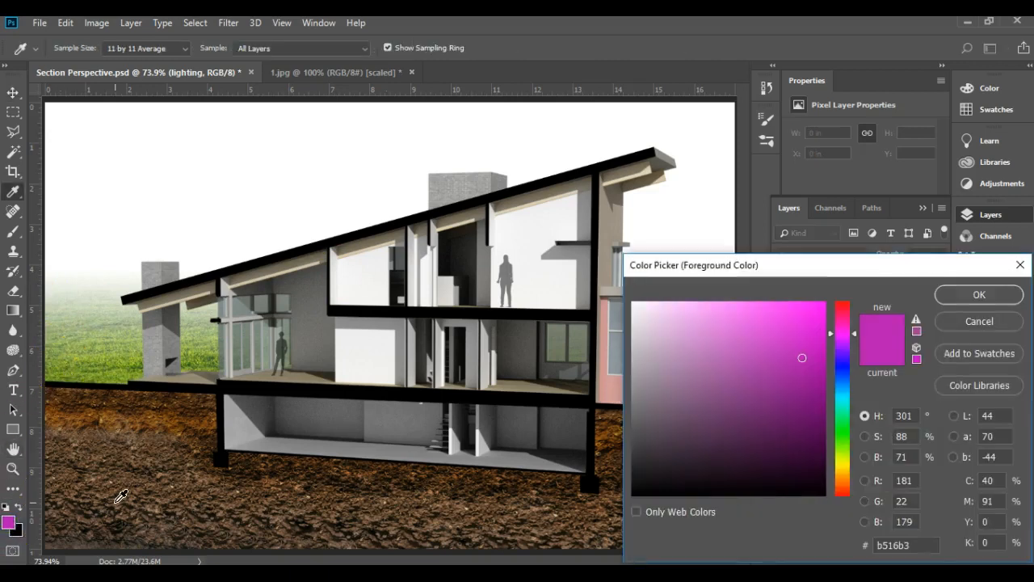
# - Change the foreground colour from purple to a pale warm yellow in the Color Picker
pyautogui.click(701, 439)
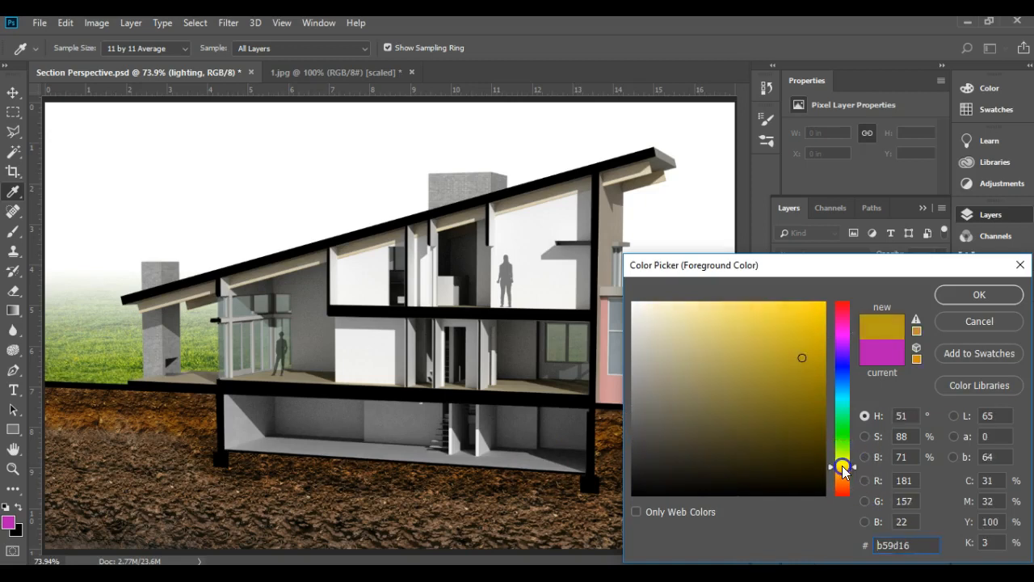
pyautogui.click(736, 317)
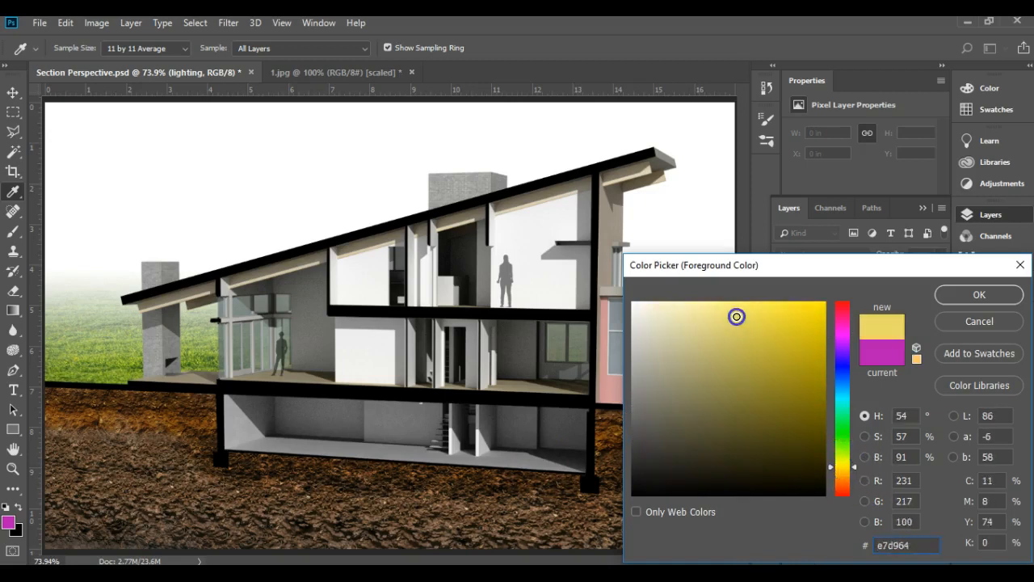
pyautogui.click(737, 313)
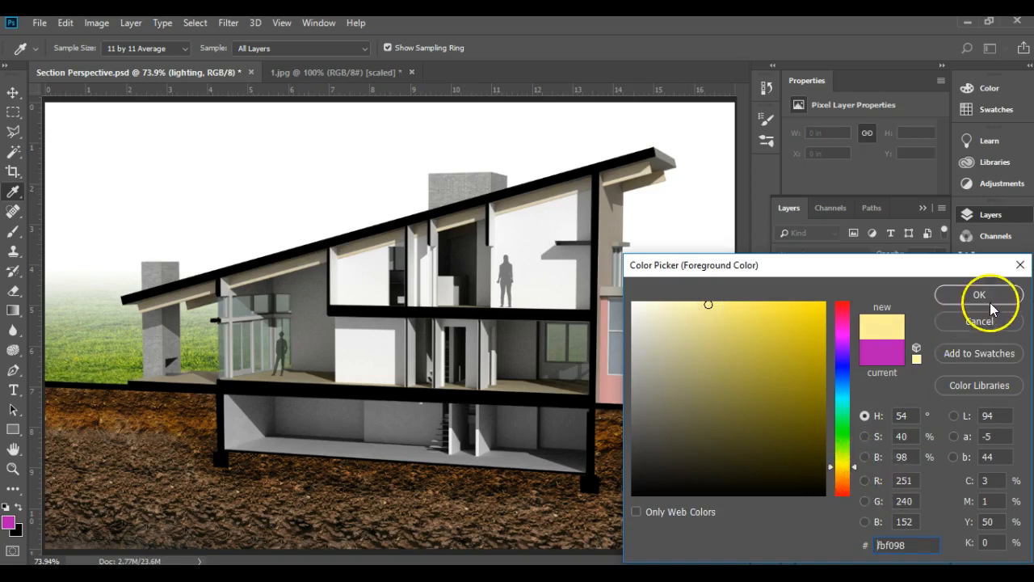
pyautogui.click(979, 294)
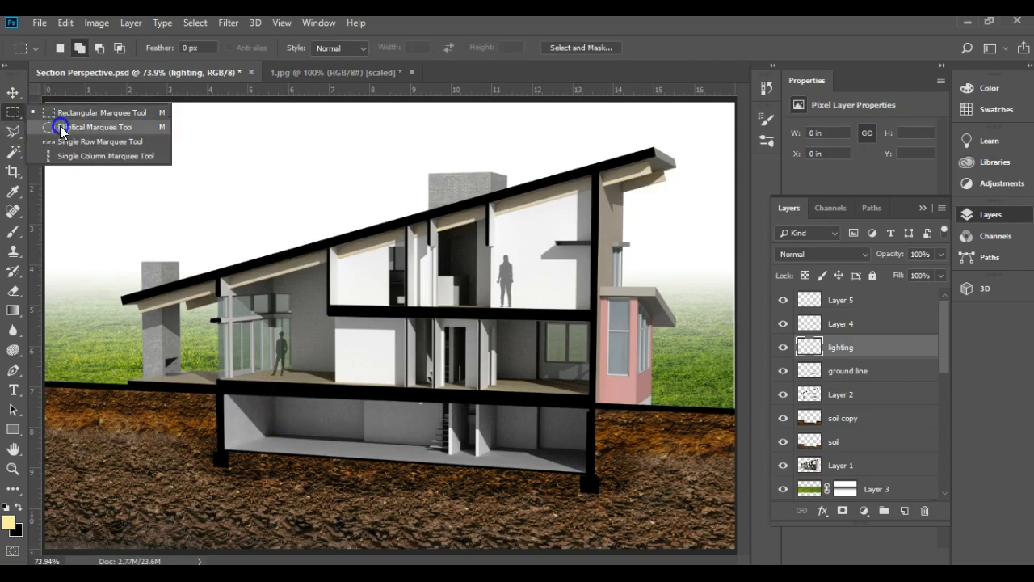
# - Draw a tall narrow elliptical selection over the upper-left room on the lighting layer
pyautogui.click(97, 126)
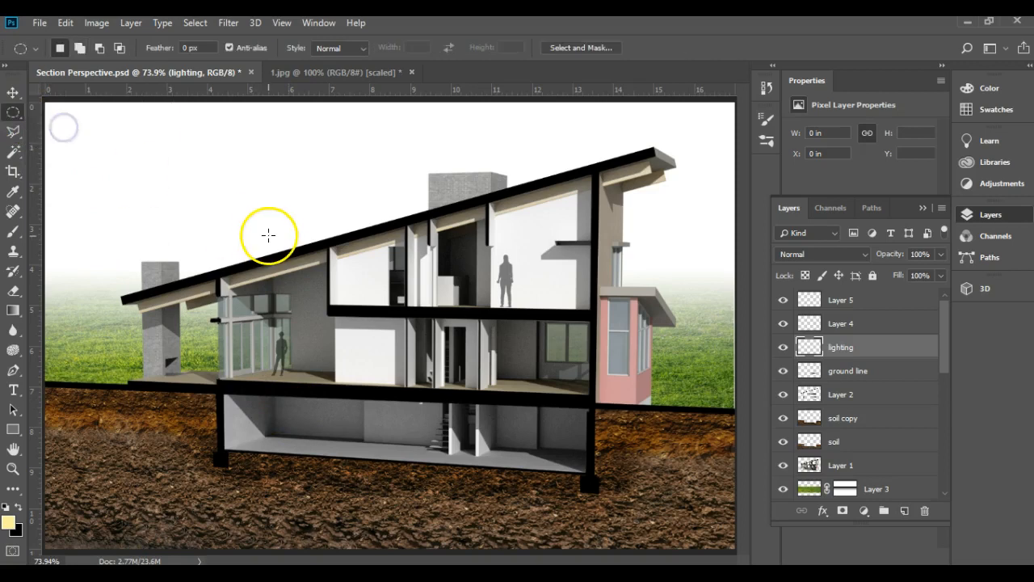
pyautogui.moveTo(278, 268)
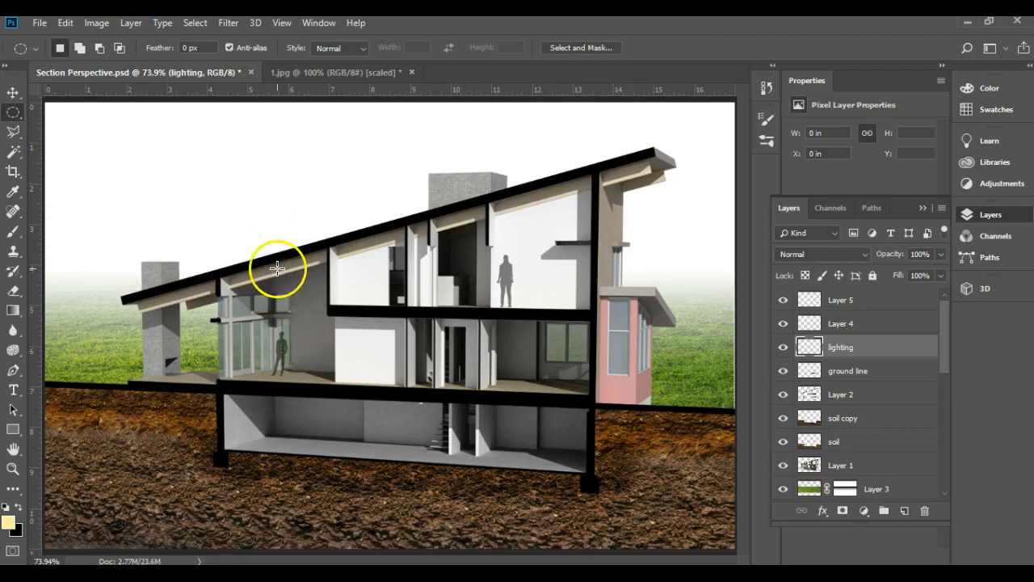
pyautogui.moveTo(272, 272)
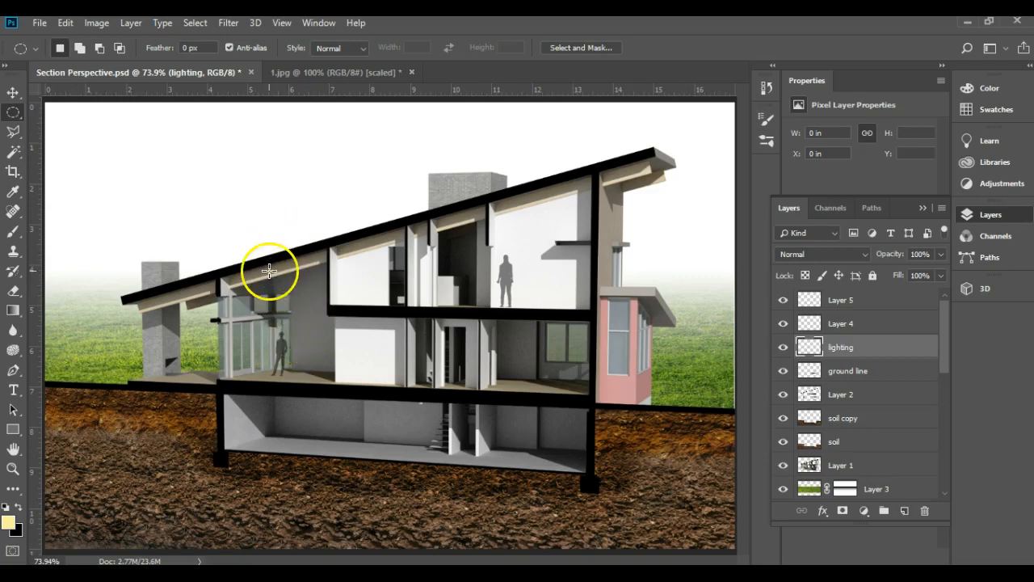
pyautogui.moveTo(284, 310)
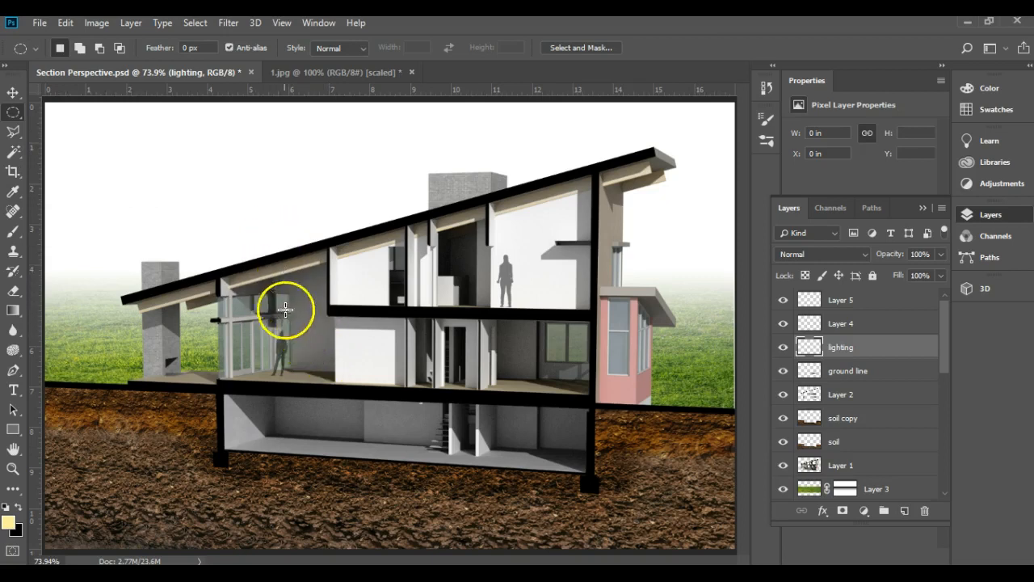
pyautogui.moveTo(262, 226)
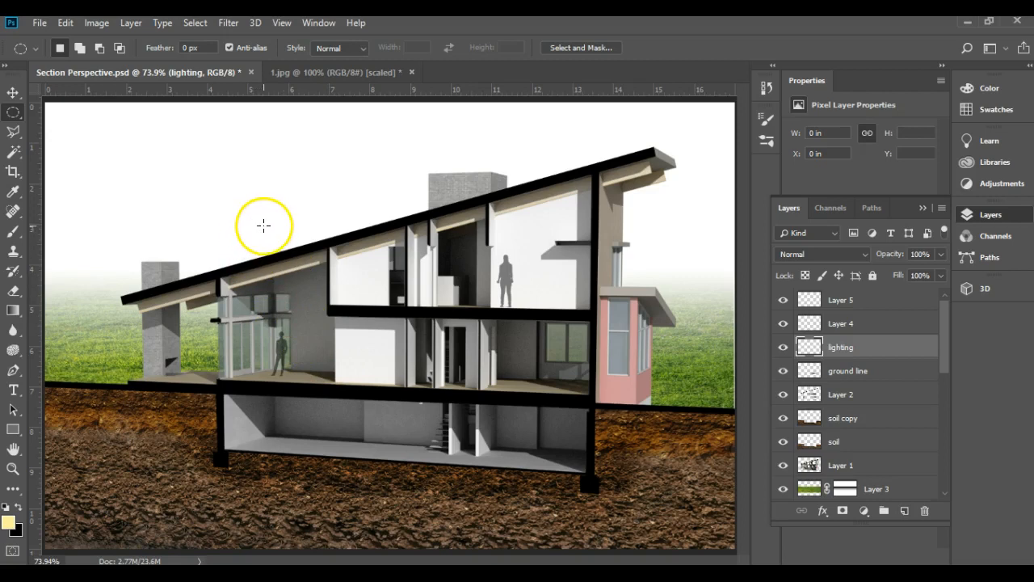
pyautogui.moveTo(285, 261)
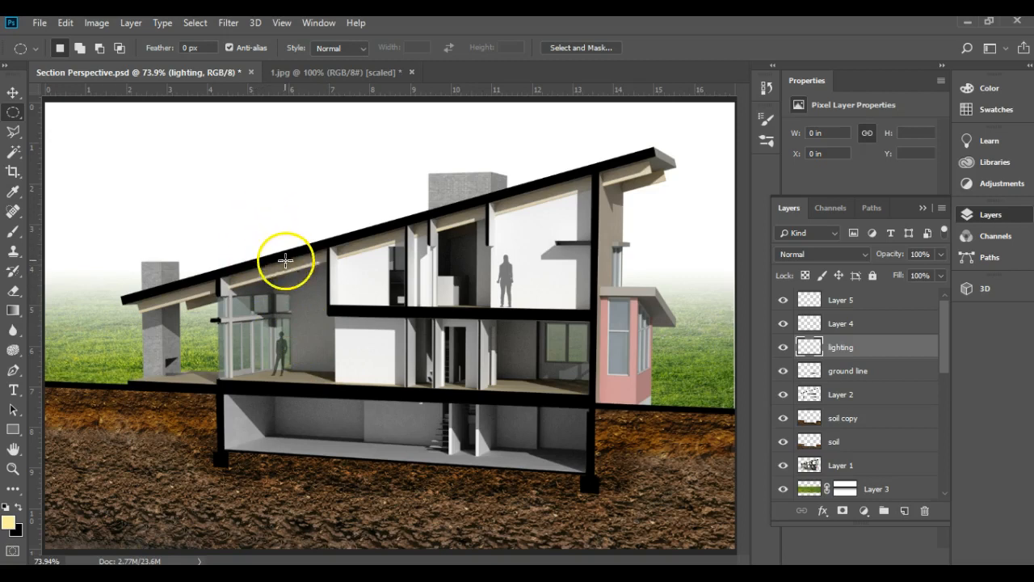
pyautogui.moveTo(304, 273)
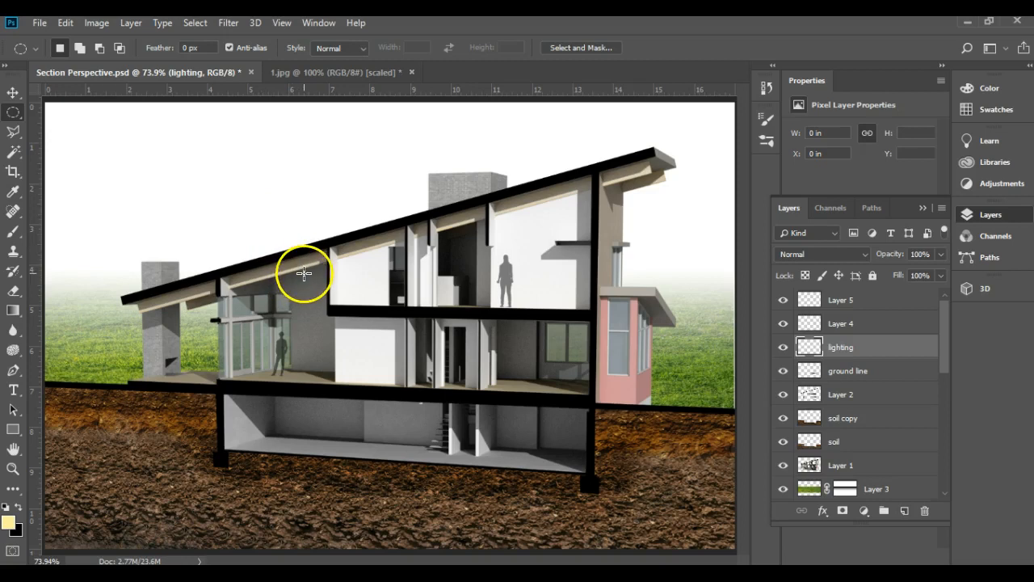
pyautogui.moveTo(304, 271)
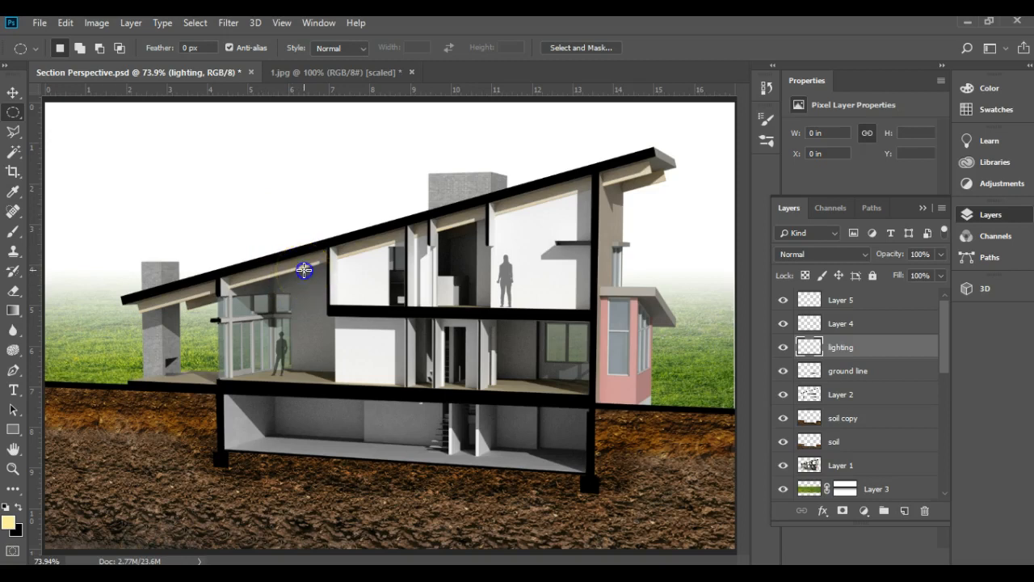
pyautogui.moveTo(304, 271); pyautogui.dragTo(307, 224)
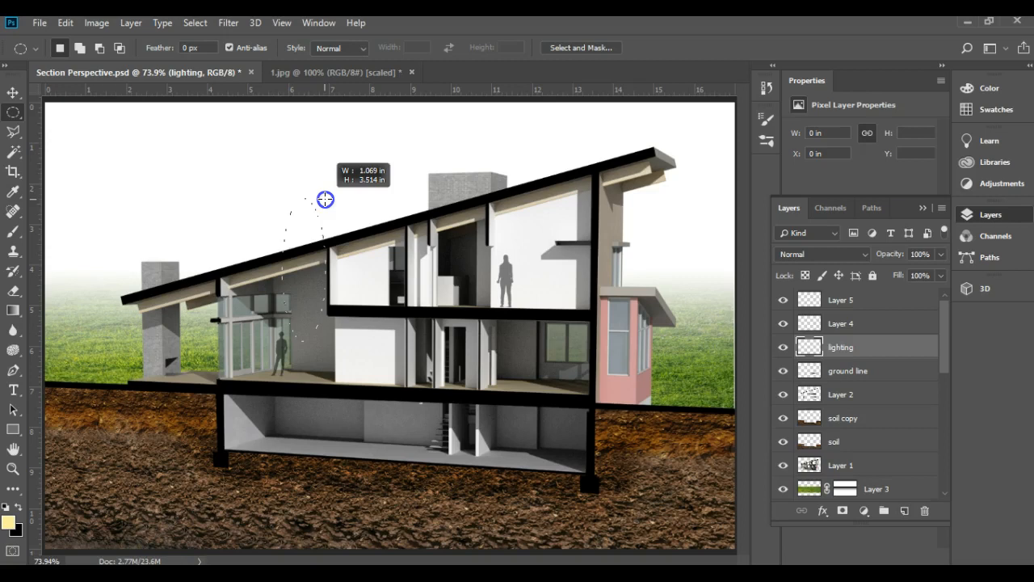
pyautogui.moveTo(324, 200); pyautogui.dragTo(323, 204)
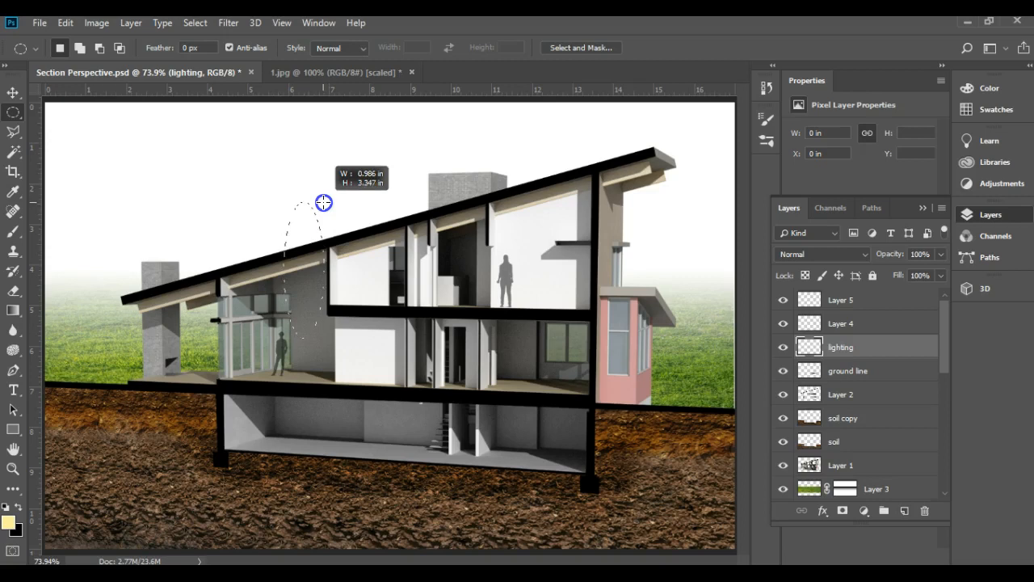
pyautogui.moveTo(324, 203); pyautogui.dragTo(323, 201)
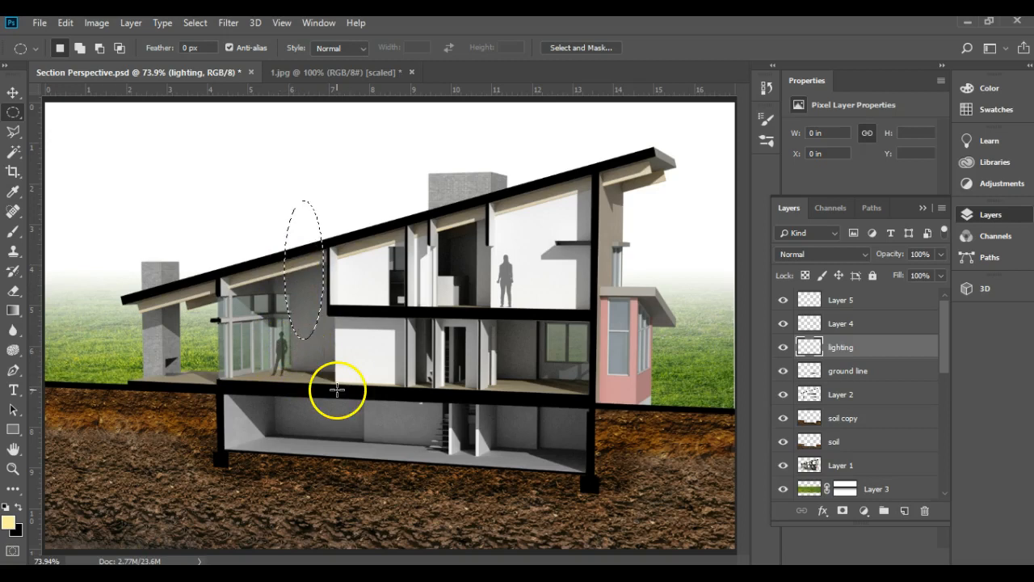
pyautogui.moveTo(204, 233)
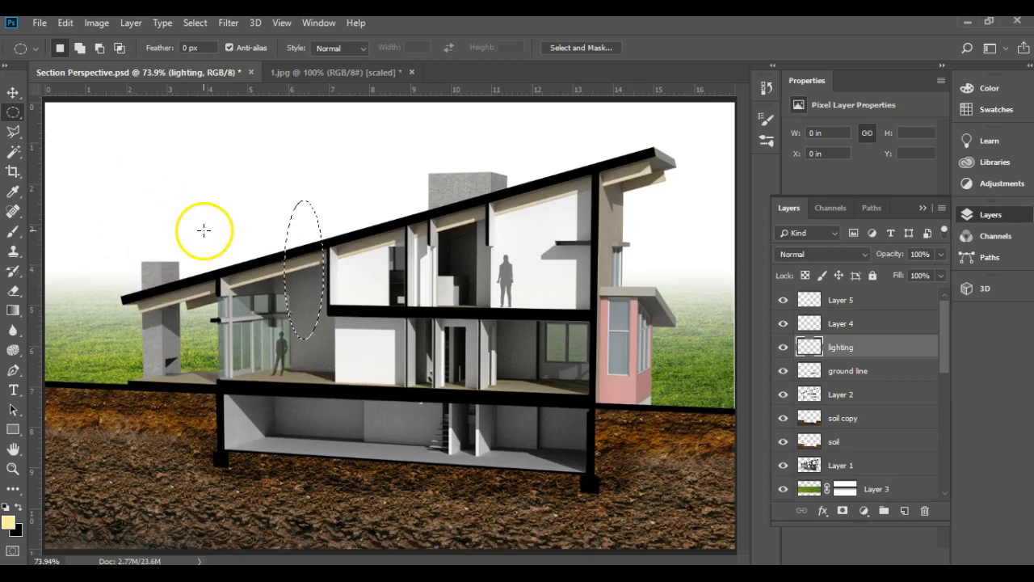
# - Feather the oval selection by 30 pixels via Select > Modify > Feather
pyautogui.click(194, 23)
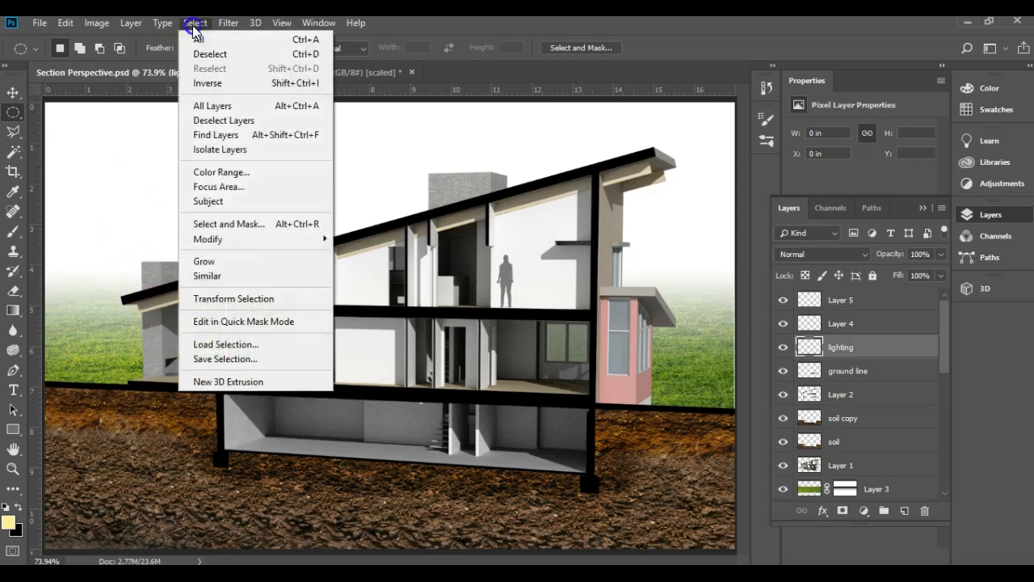
pyautogui.moveTo(206, 239)
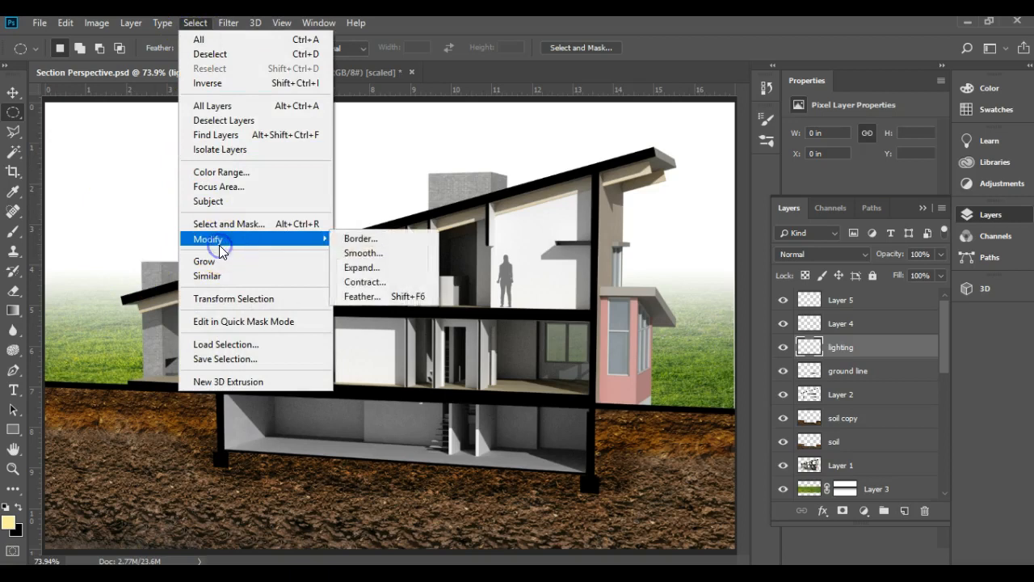
pyautogui.click(362, 296)
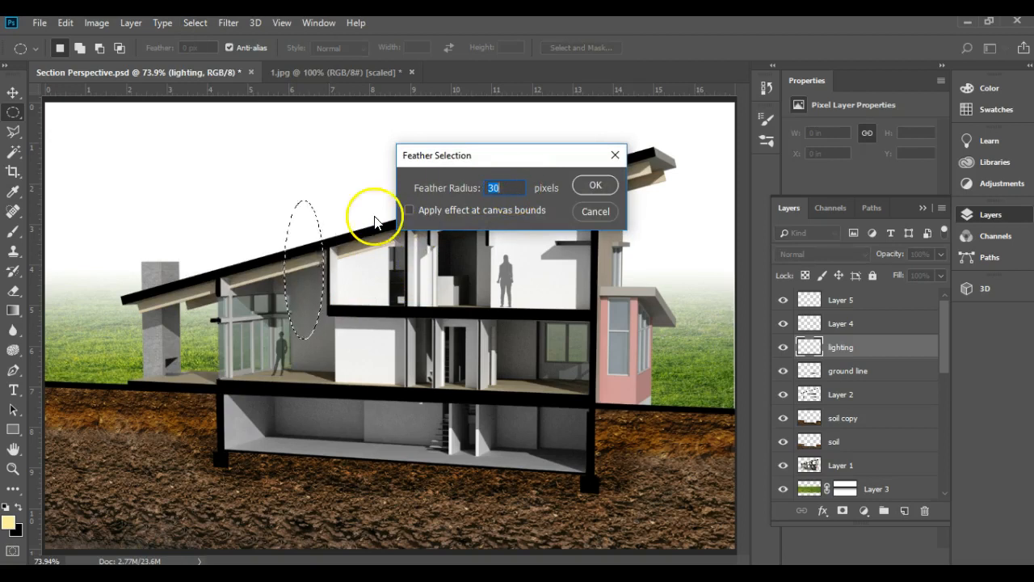
pyautogui.moveTo(307, 281)
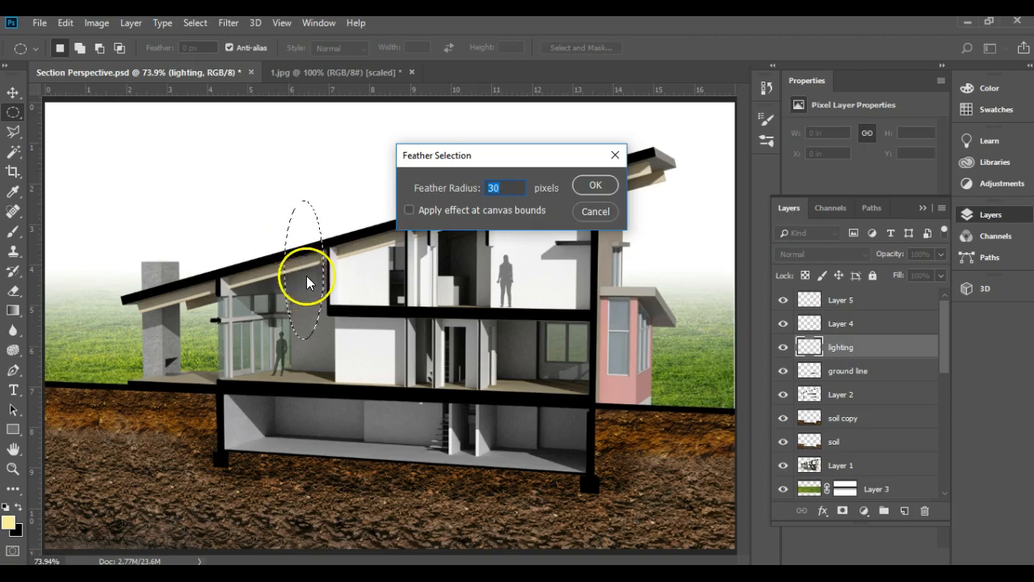
pyautogui.moveTo(326, 277)
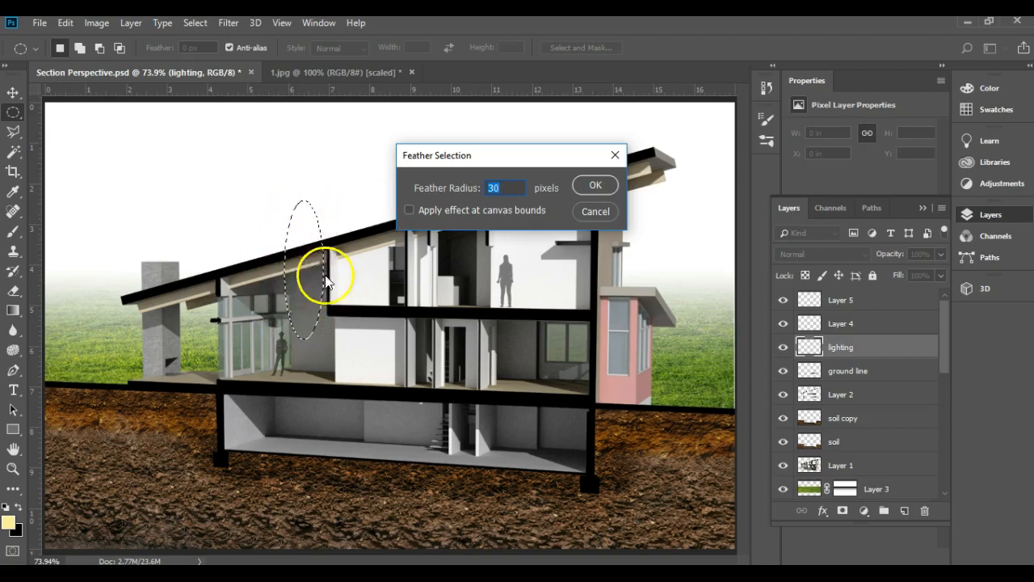
pyautogui.moveTo(320, 315)
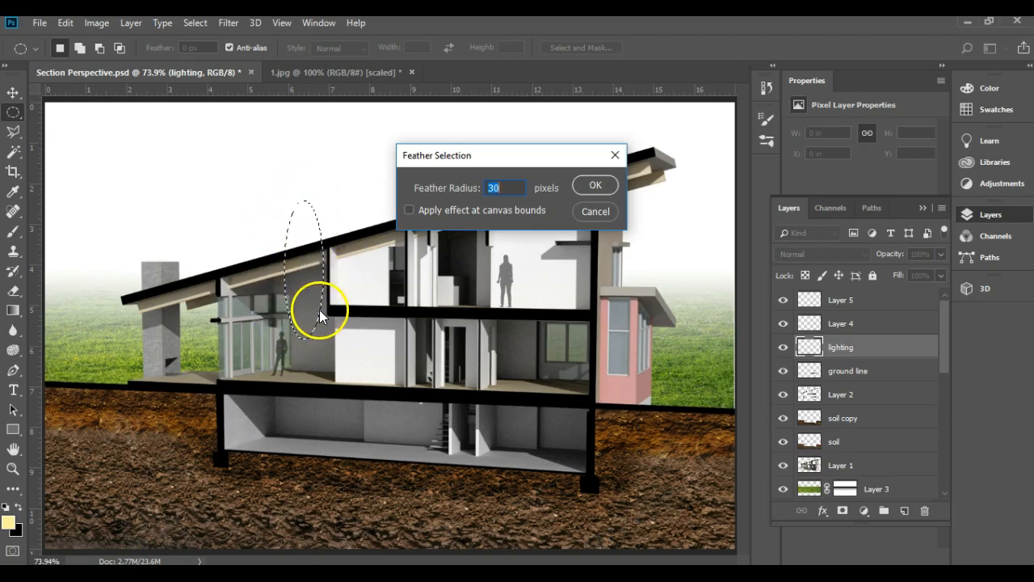
pyautogui.moveTo(255, 178)
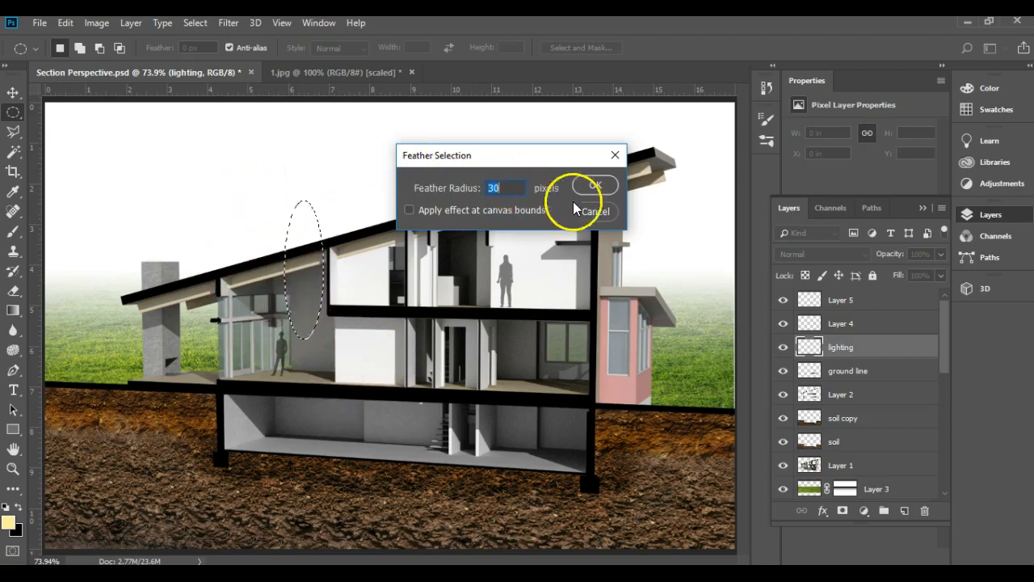
pyautogui.click(594, 184)
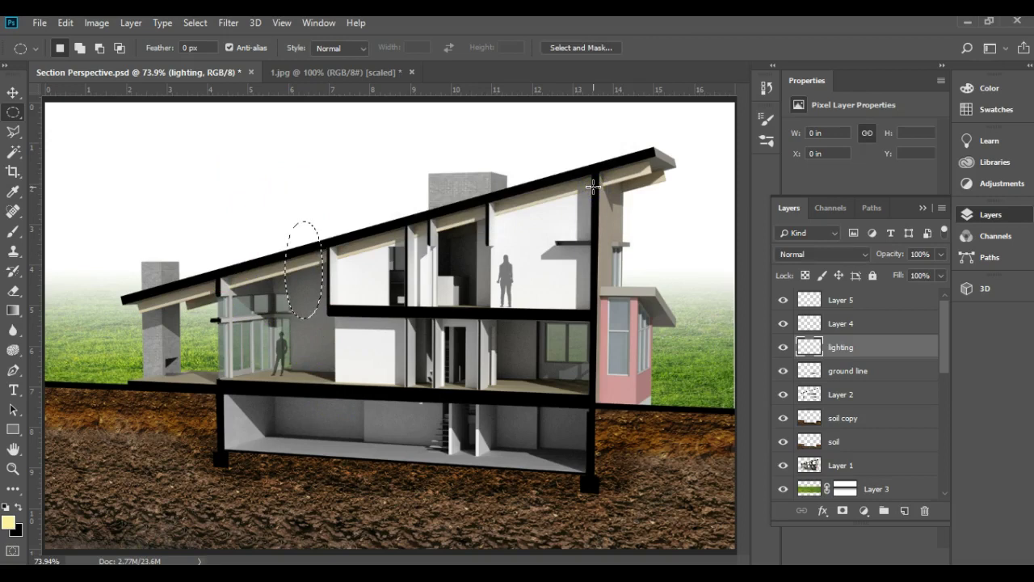
# - Fill the feathered oval with the foreground colour at 100% for a soft yellow glow
pyautogui.click(65, 23)
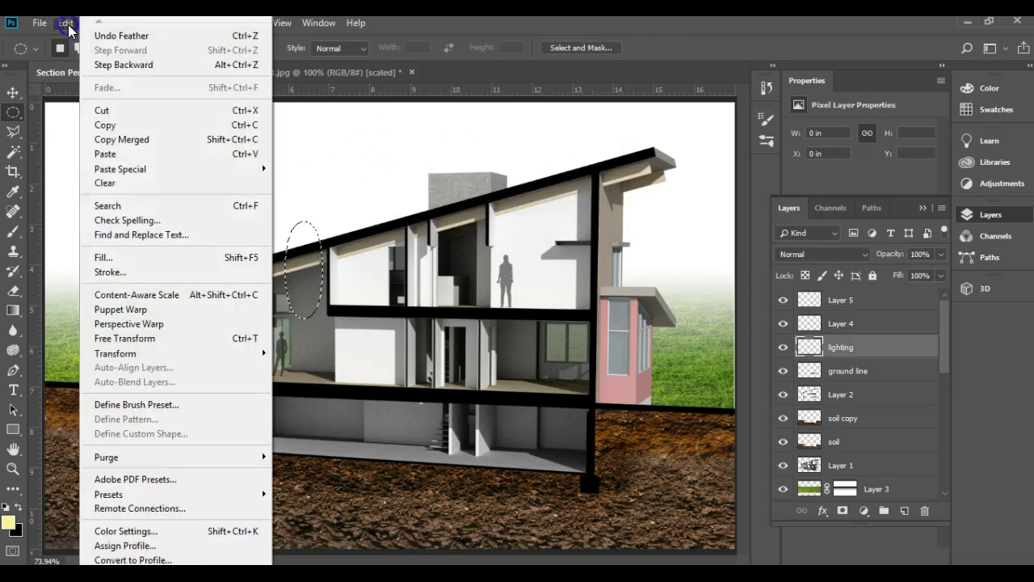
pyautogui.click(104, 257)
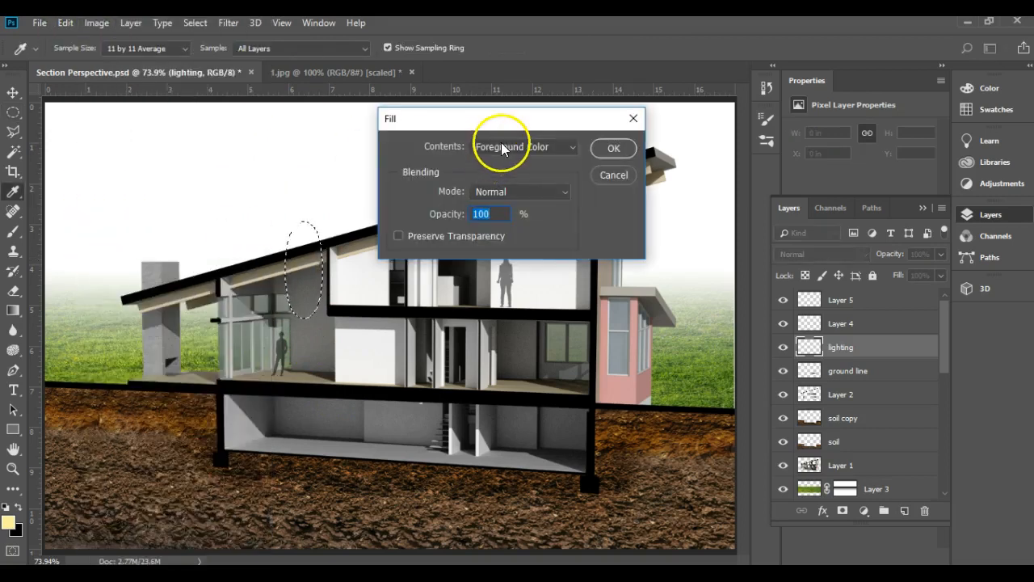
pyautogui.click(614, 149)
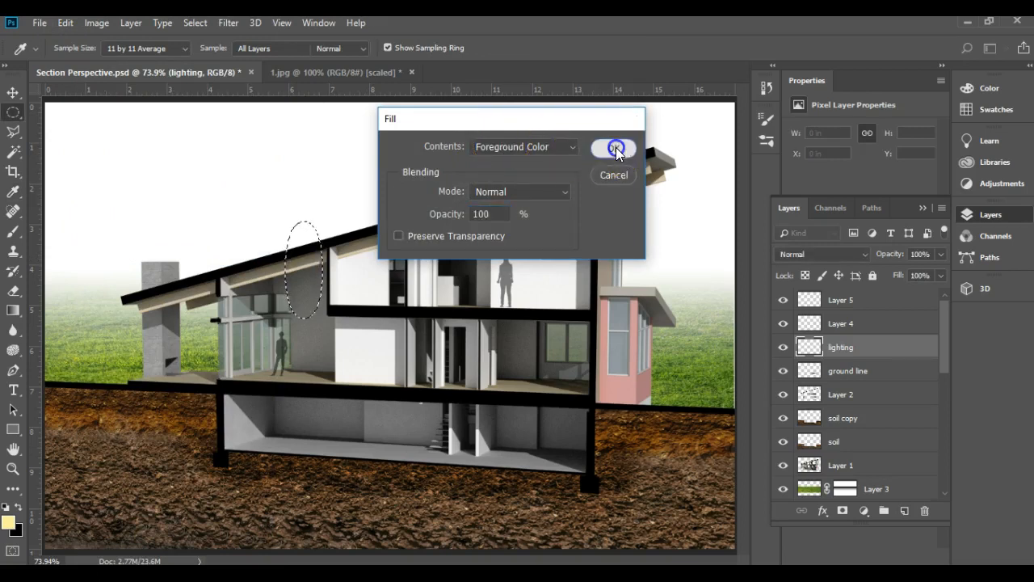
pyautogui.click(613, 148)
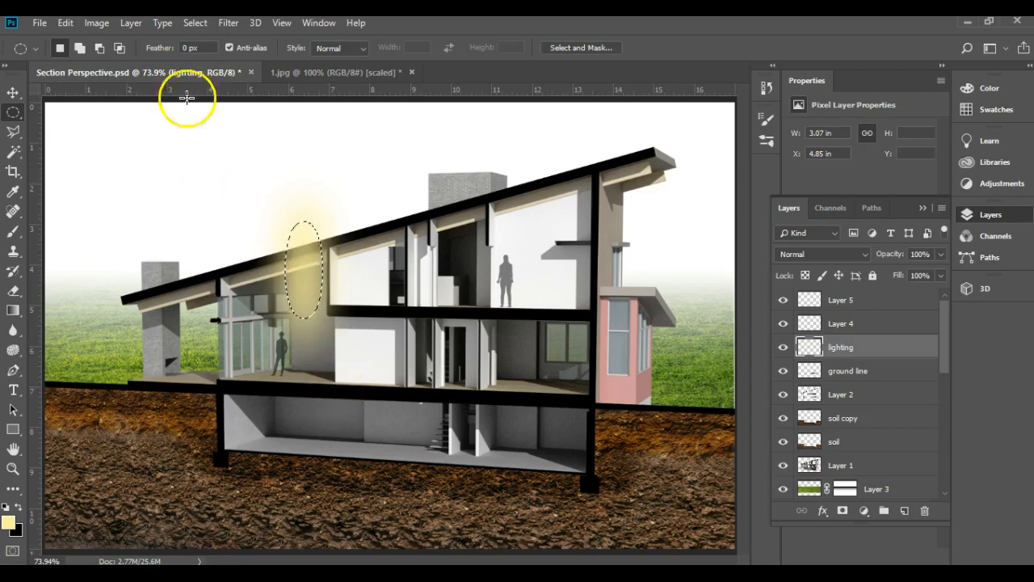
pyautogui.moveTo(194, 22)
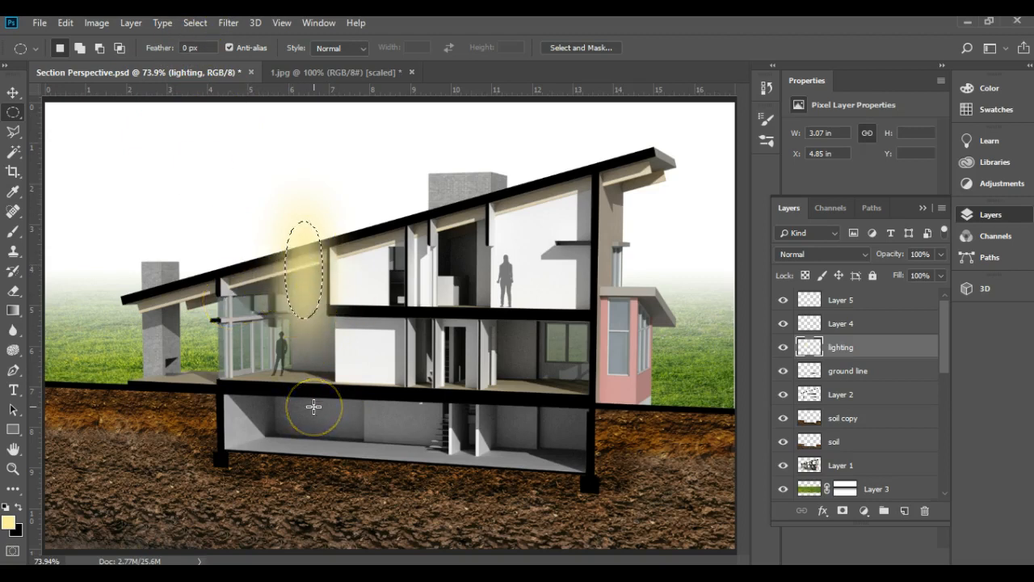
# - Nudge the yellow glow down to sit just beneath the sloping roof
pyautogui.click(13, 91)
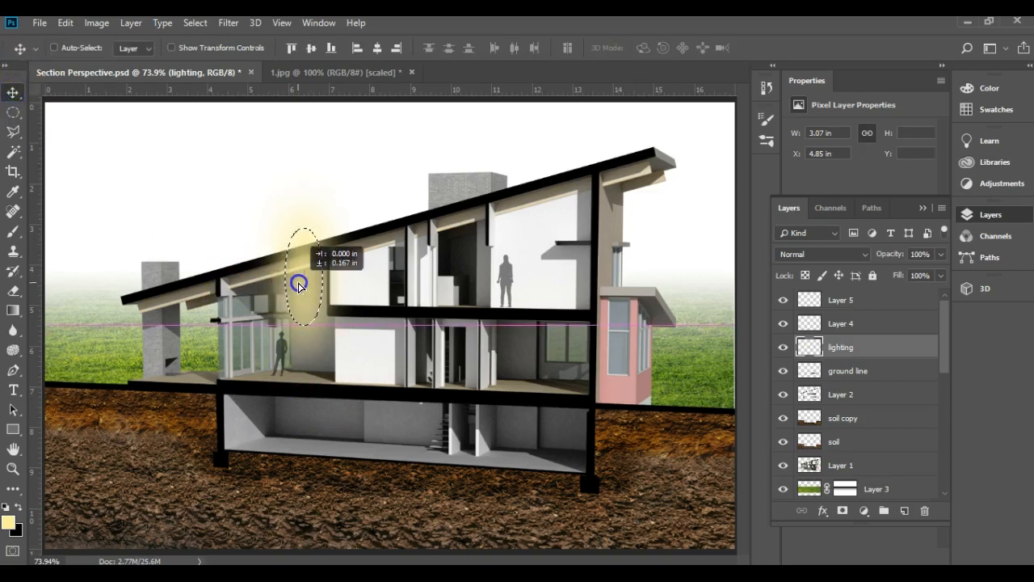
pyautogui.moveTo(299, 283); pyautogui.dragTo(299, 301)
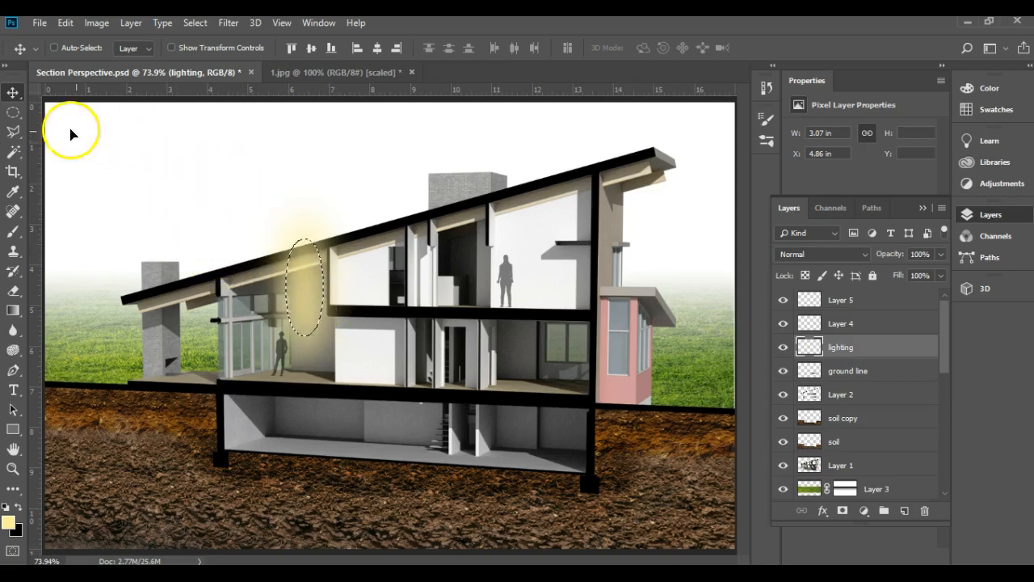
# - Outline an oval beside the standing figure and feather it for a second warm glow
pyautogui.click(13, 111)
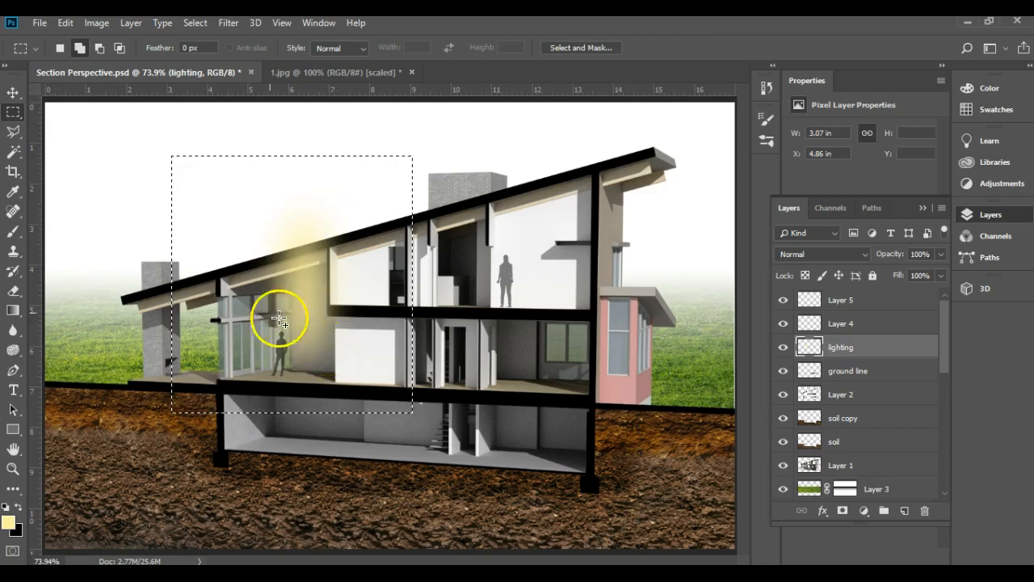
pyautogui.click(13, 91)
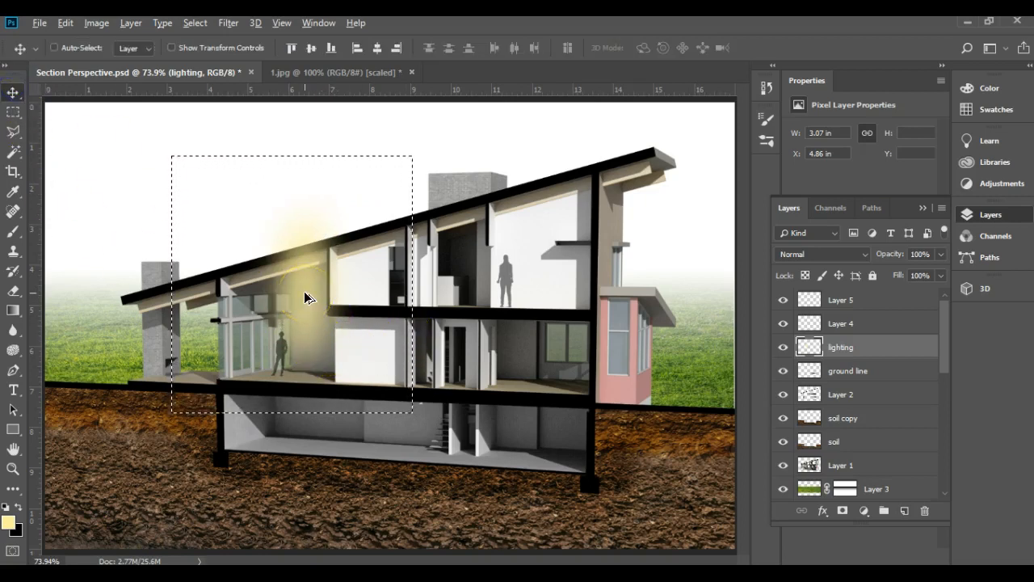
pyautogui.moveTo(291, 288); pyautogui.dragTo(543, 338)
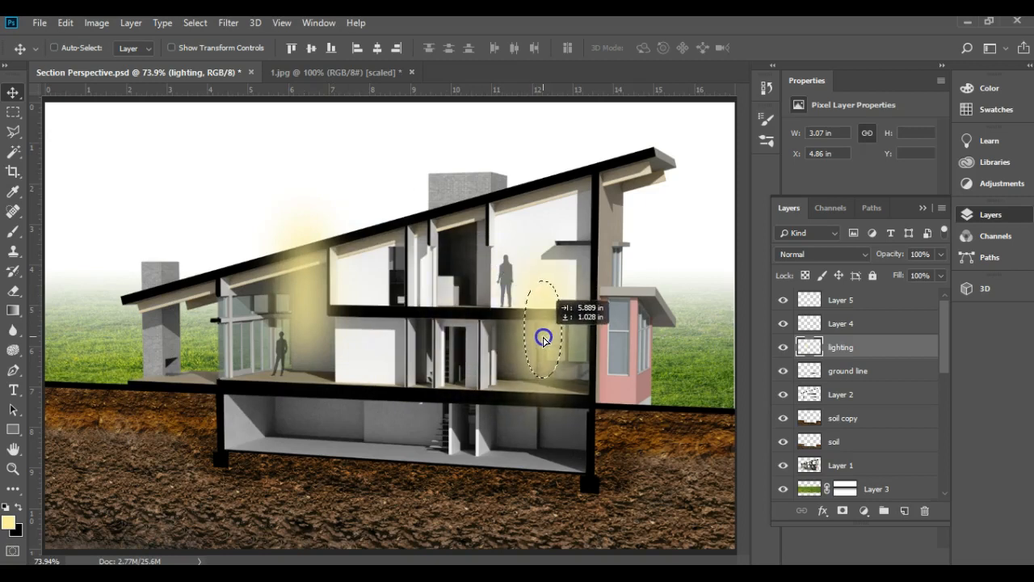
pyautogui.moveTo(543, 338); pyautogui.dragTo(531, 324)
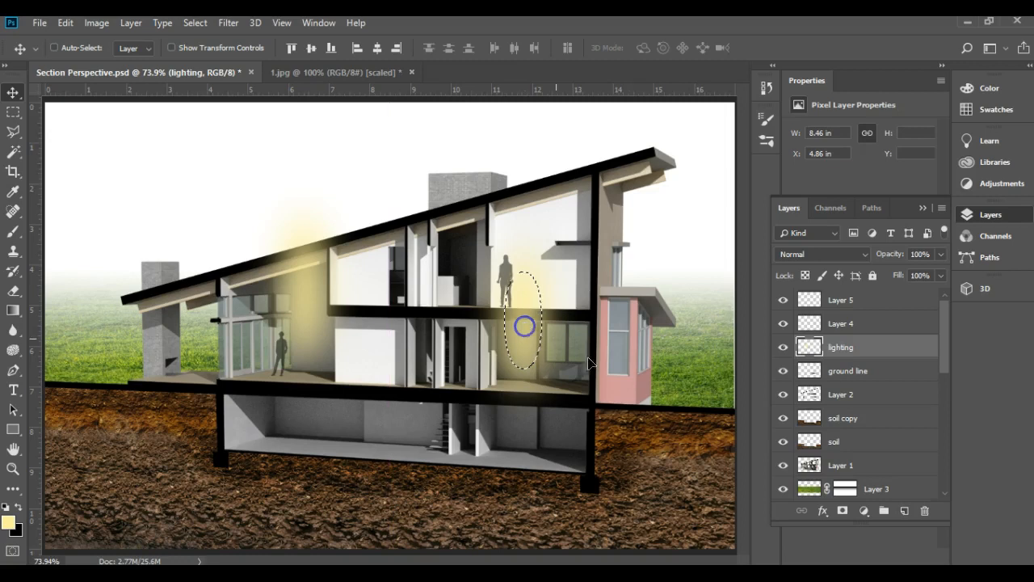
pyautogui.moveTo(194, 24)
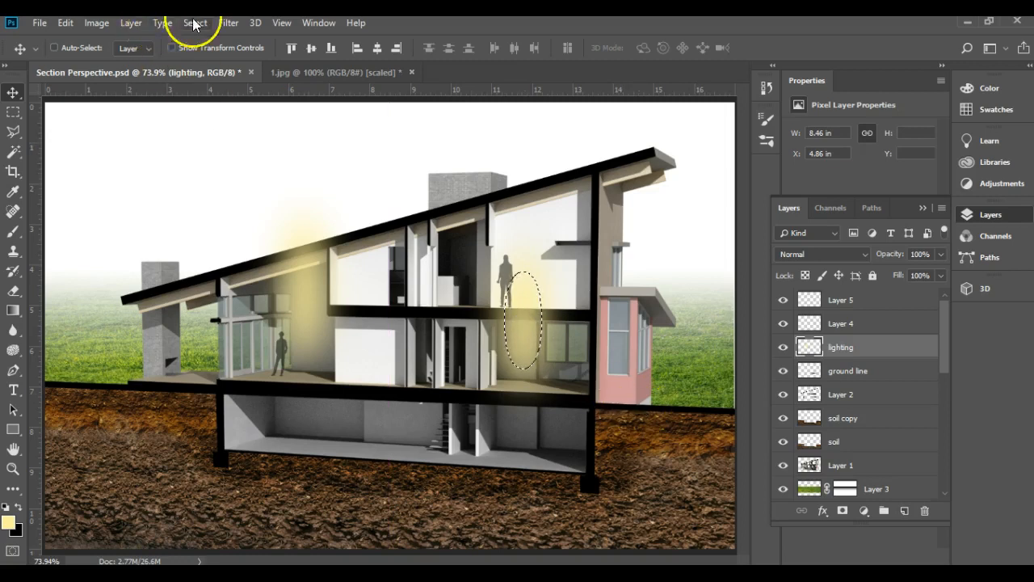
pyautogui.click(194, 22)
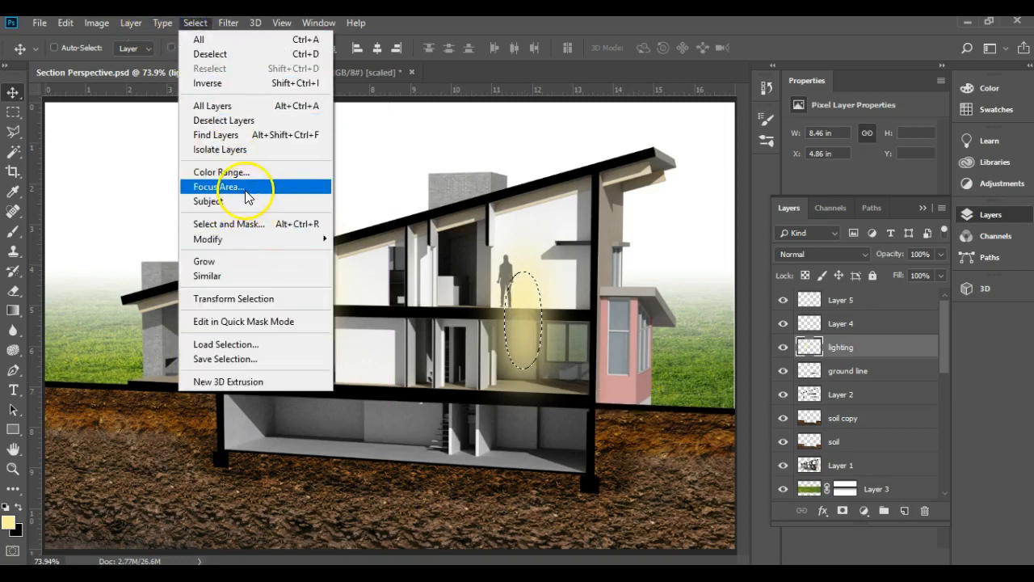
pyautogui.moveTo(281, 294)
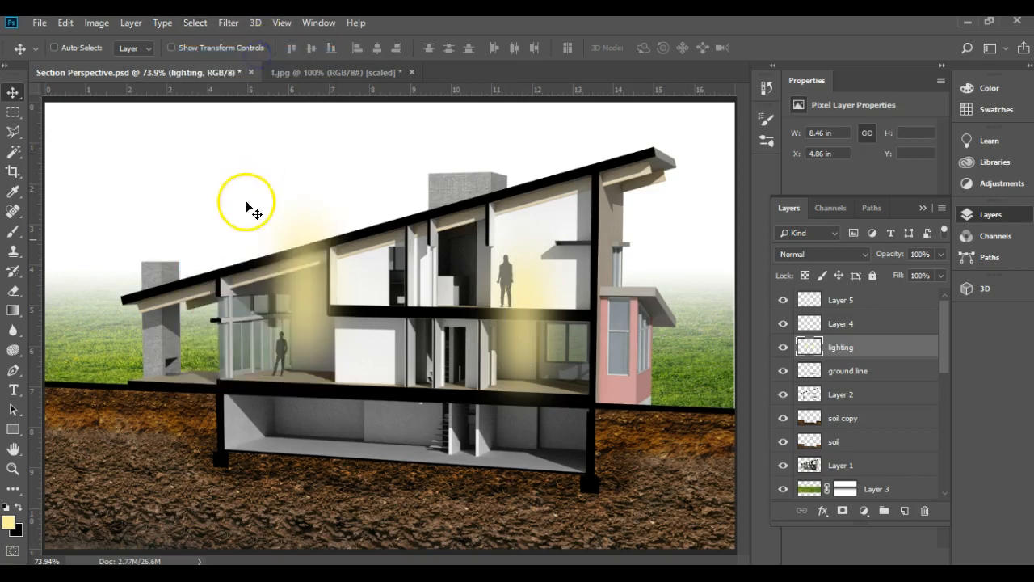
pyautogui.moveTo(509, 291)
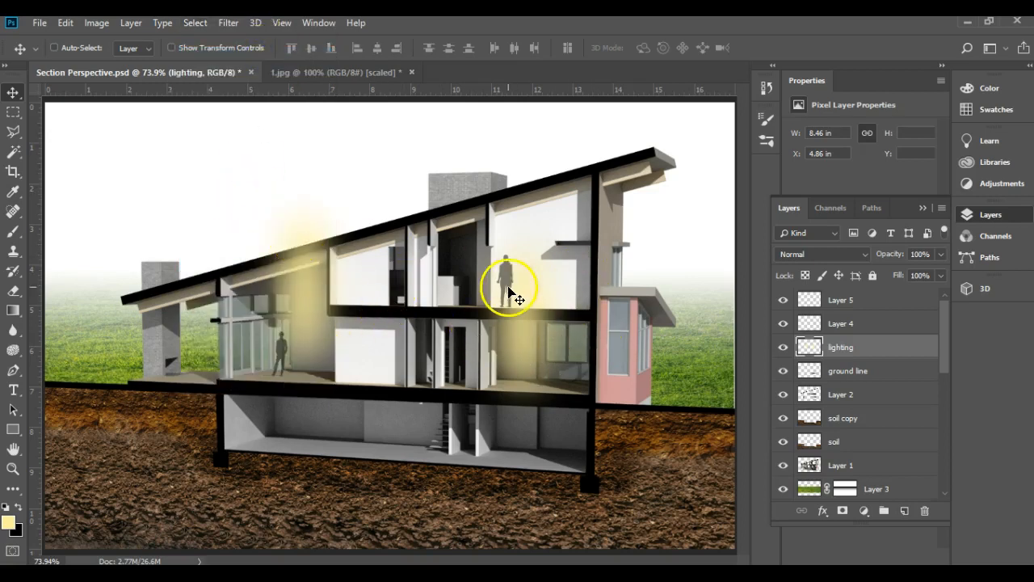
pyautogui.moveTo(310, 234)
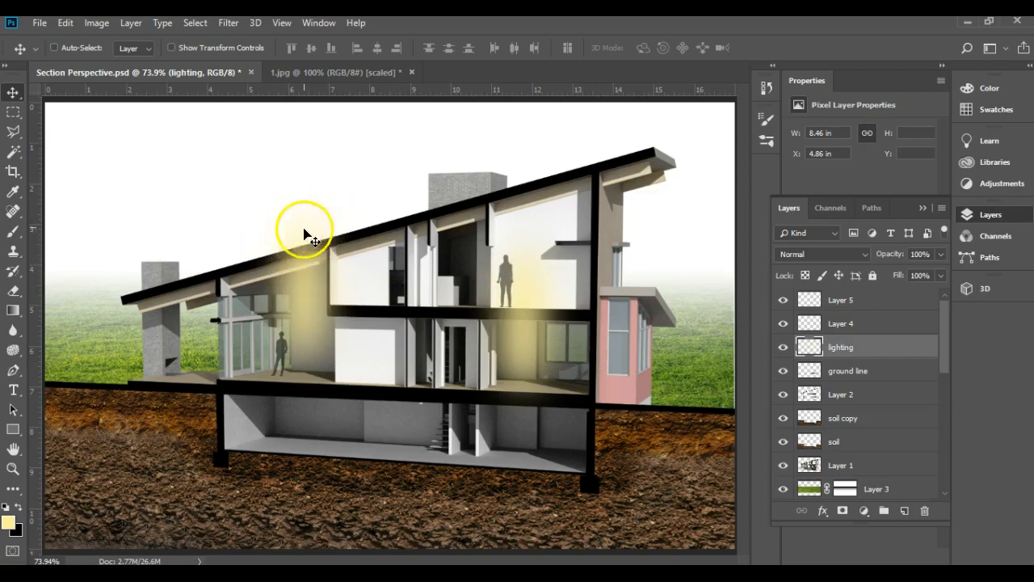
pyautogui.moveTo(288, 258)
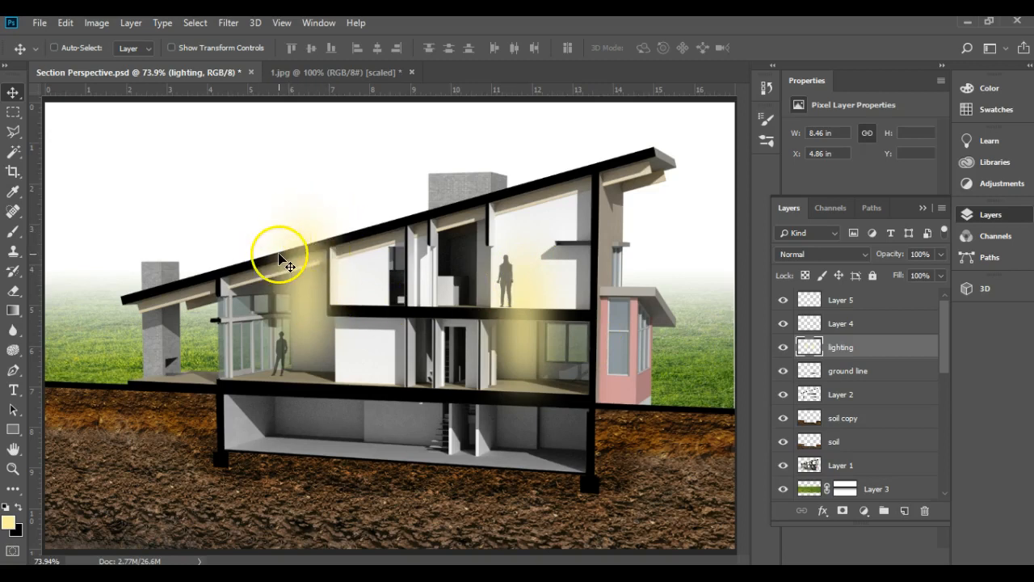
pyautogui.moveTo(362, 297)
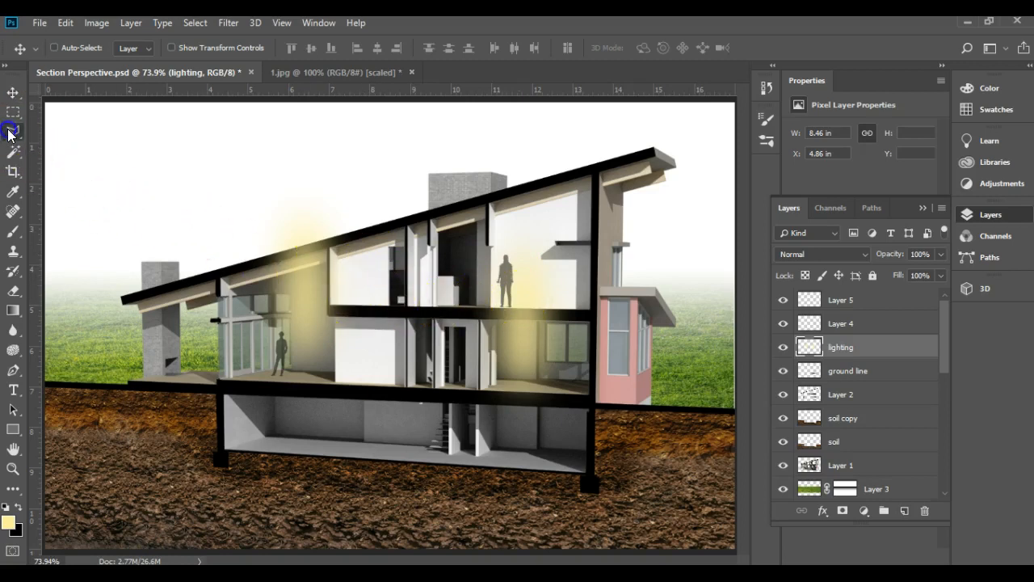
# - Remove the glow spilling above the sloping roof with a Polygonal Lasso selection
pyautogui.rightClick(13, 133)
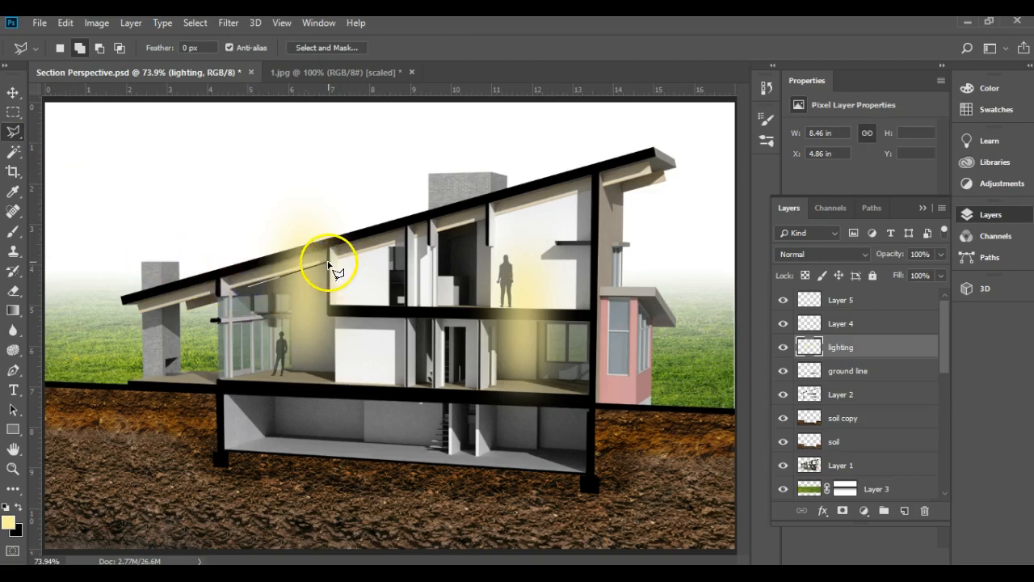
pyautogui.moveTo(329, 317)
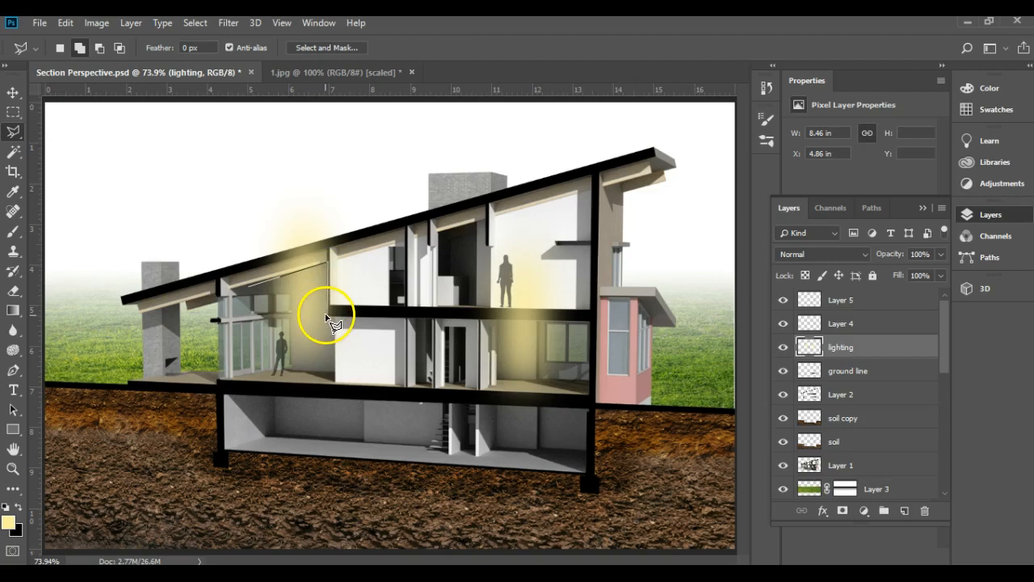
pyautogui.moveTo(333, 375)
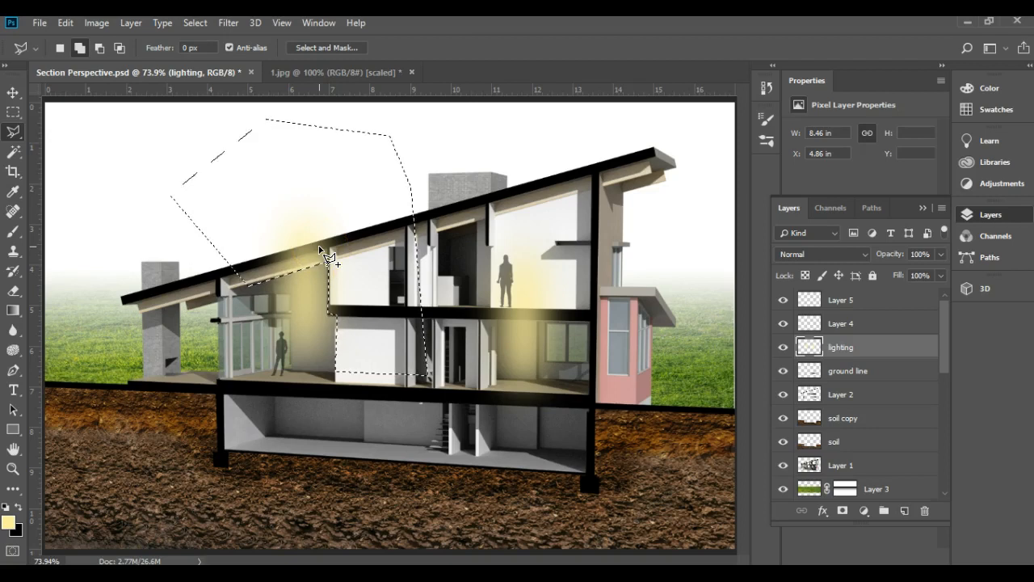
pyautogui.press('Ctrl+D')
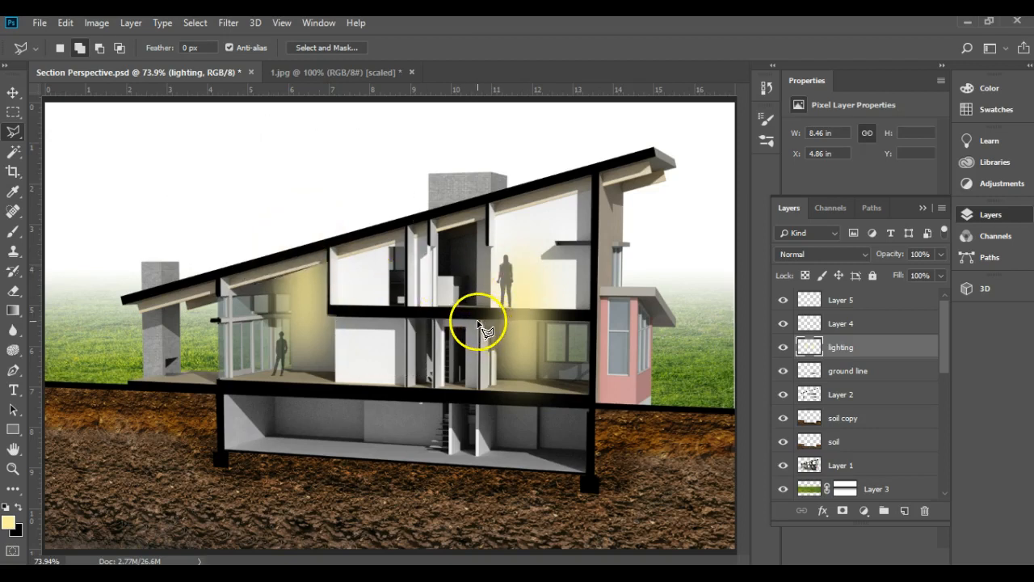
pyautogui.moveTo(585, 323)
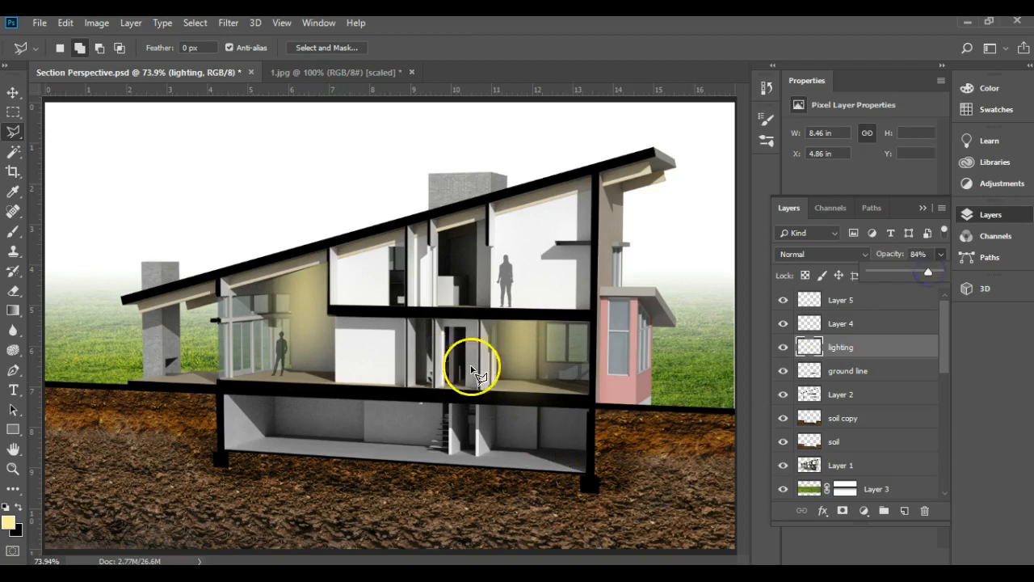
pyautogui.click(97, 23)
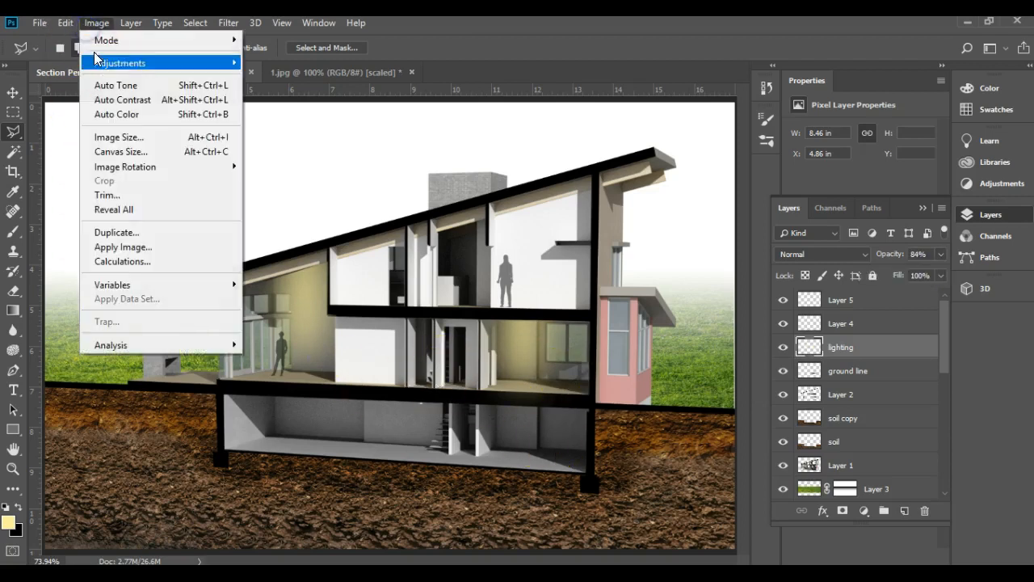
pyautogui.click(121, 63)
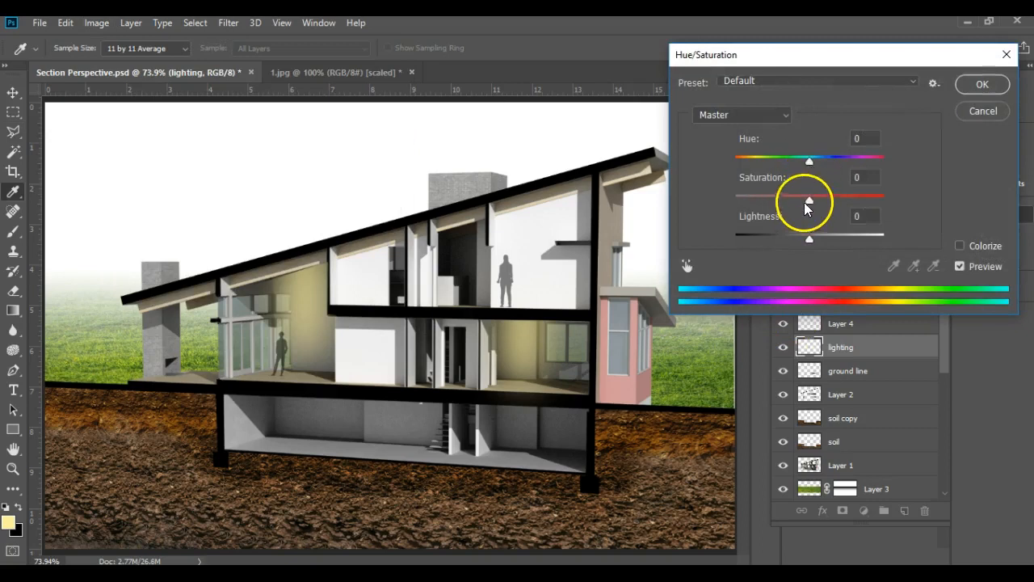
pyautogui.moveTo(398, 352)
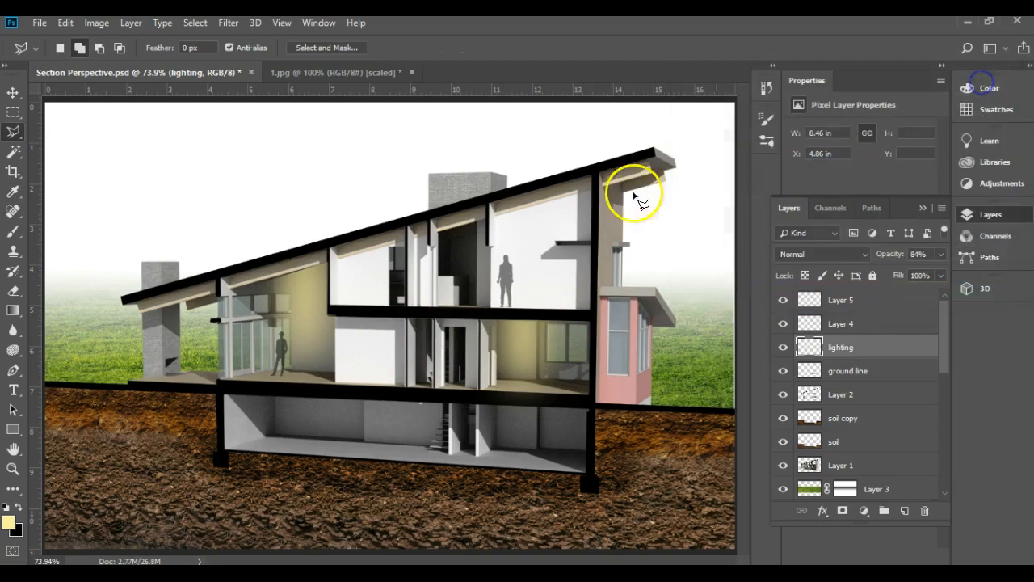
pyautogui.moveTo(466, 283)
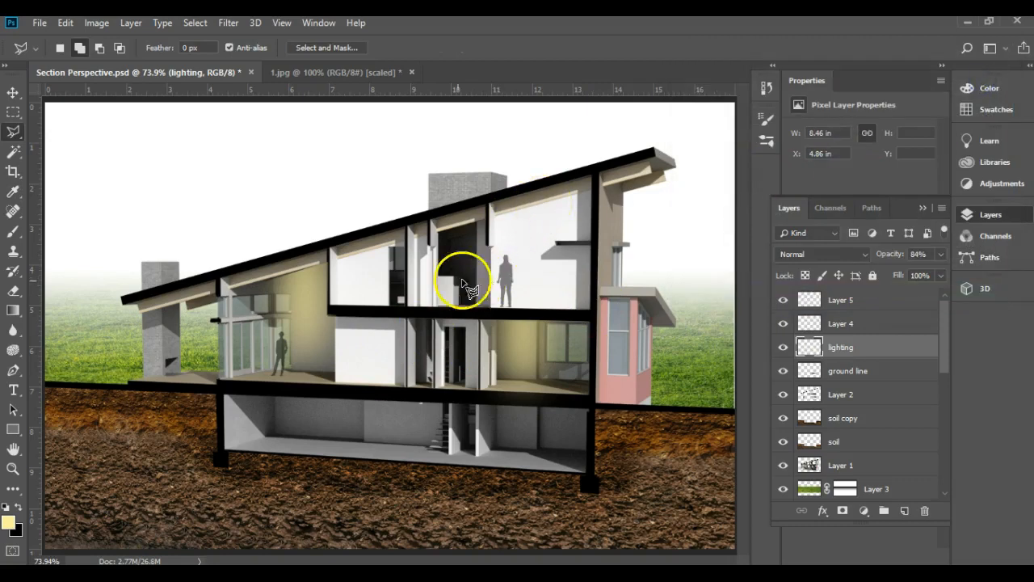
pyautogui.moveTo(311, 310)
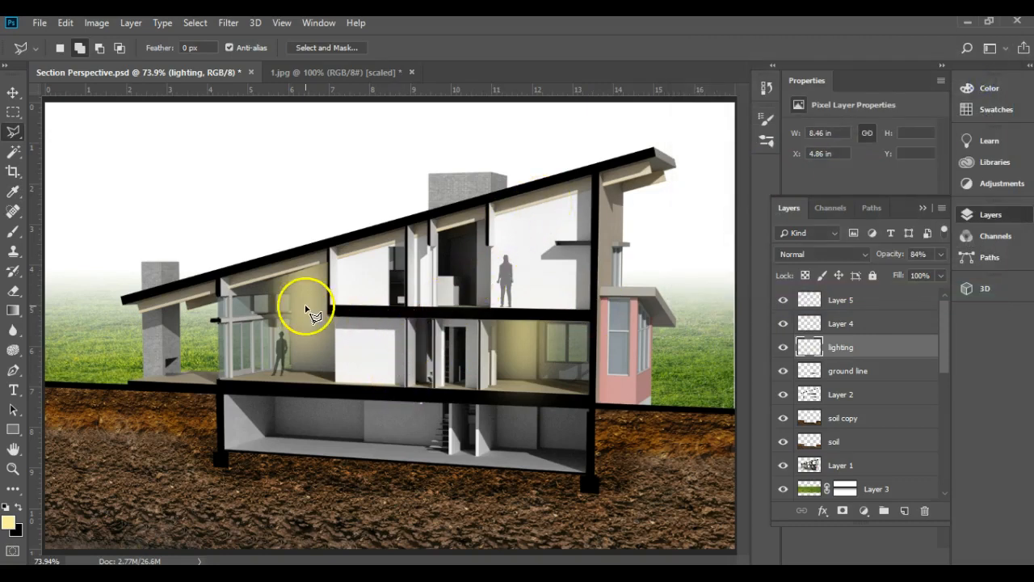
pyautogui.moveTo(278, 359)
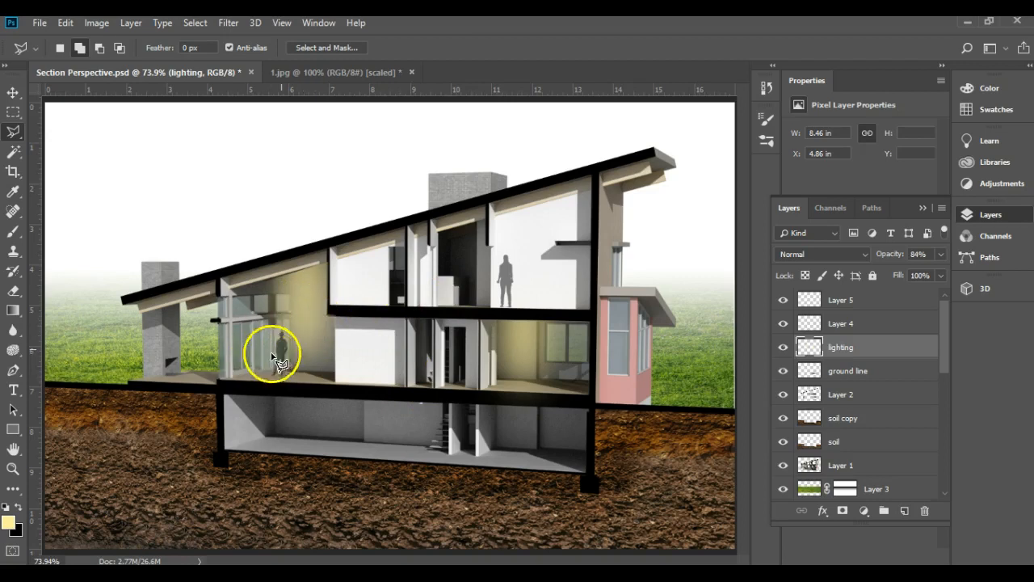
pyautogui.moveTo(578, 384)
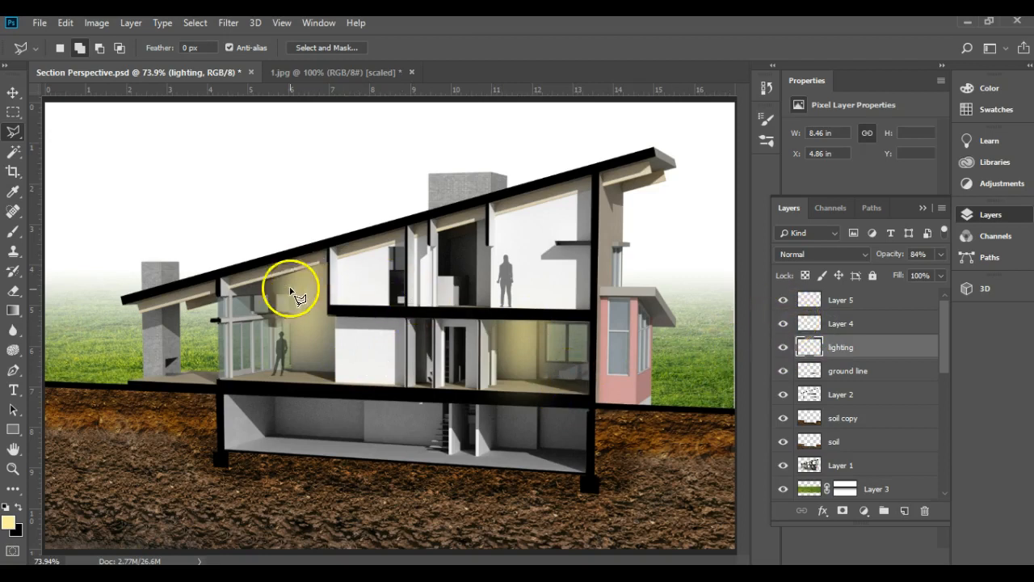
pyautogui.moveTo(305, 342)
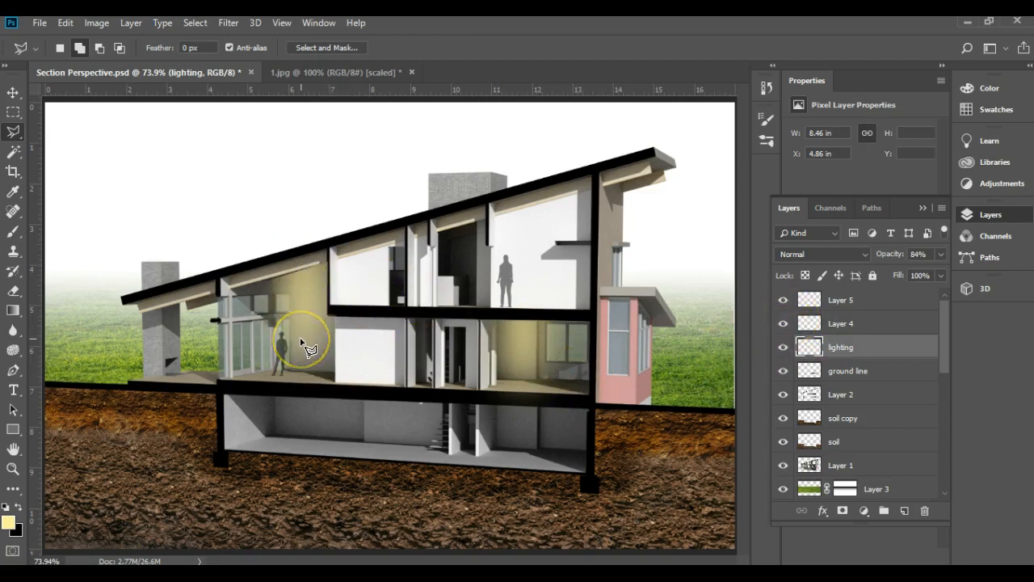
pyautogui.moveTo(304, 323)
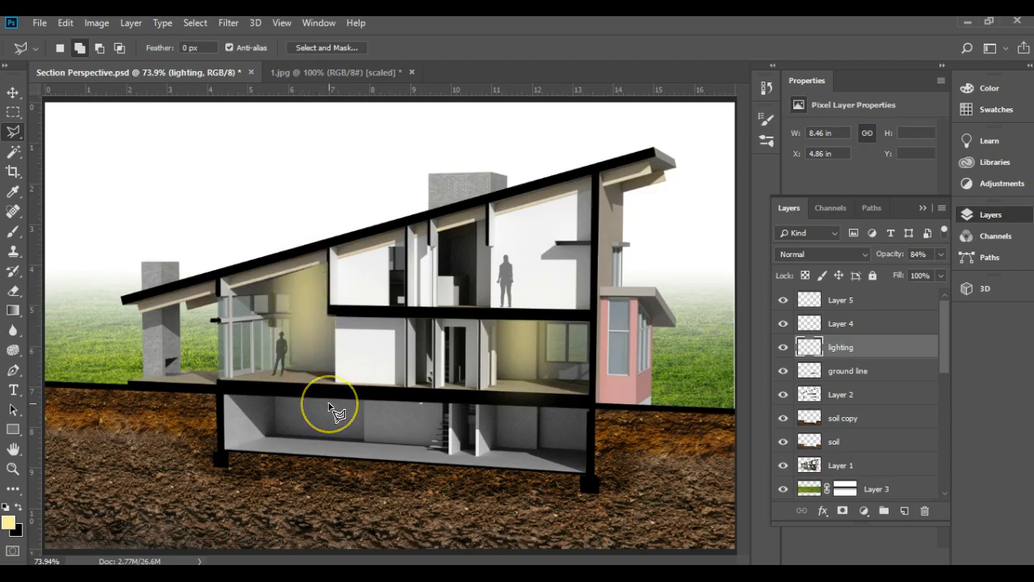
pyautogui.moveTo(359, 417)
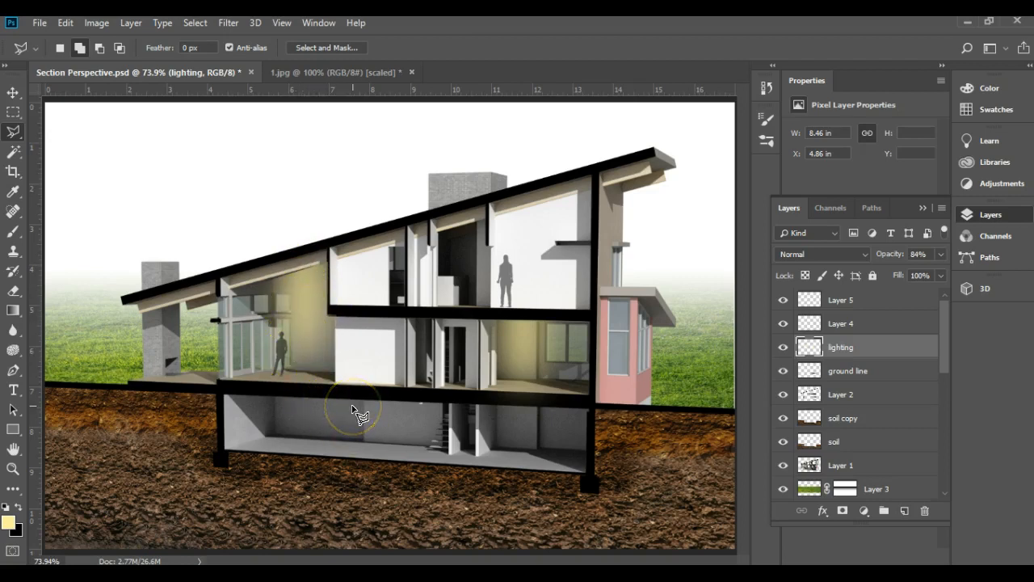
pyautogui.moveTo(517, 388)
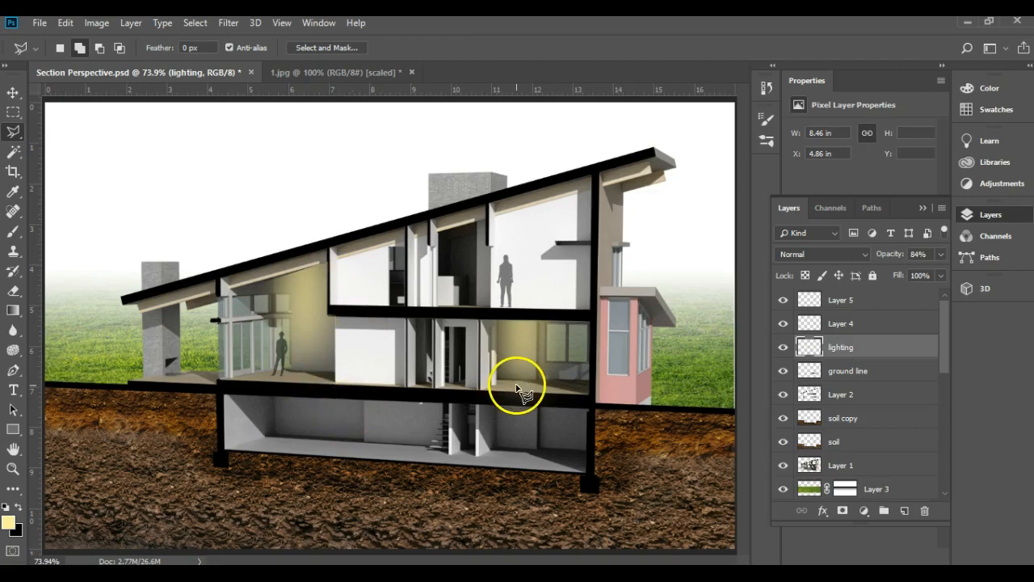
pyautogui.moveTo(687, 460)
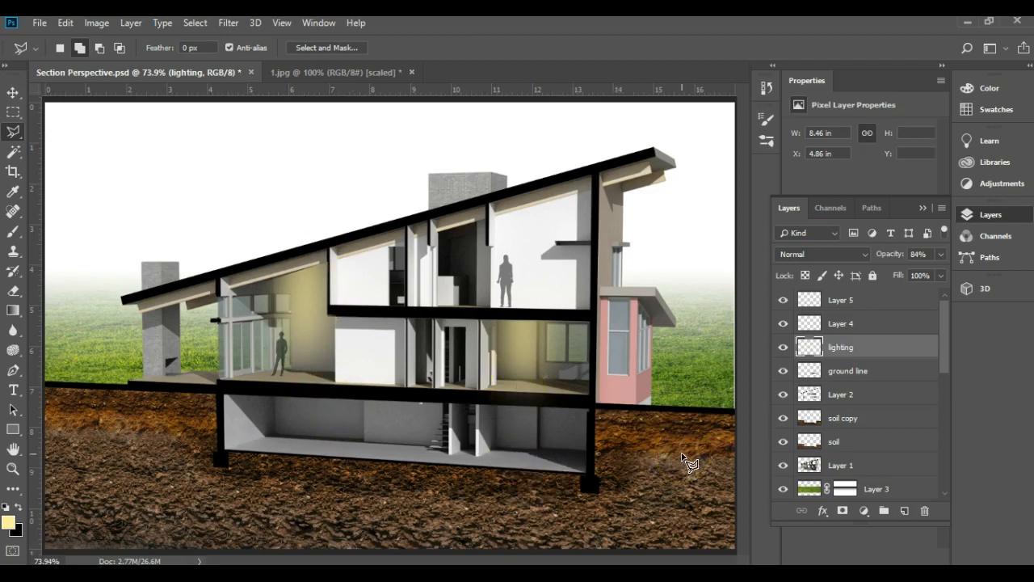